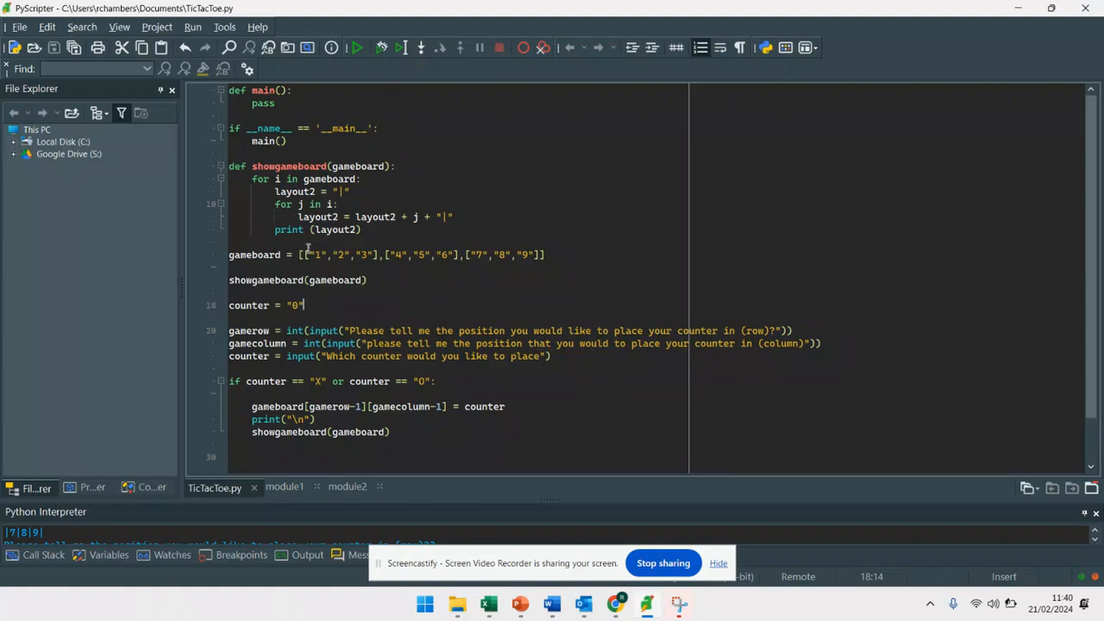
- Review the showgameboard function and the input lines in TicTacToe.py
{"action": "left_click_drag", "start_coordinate": [227, 165], "coordinate": [362, 229]}
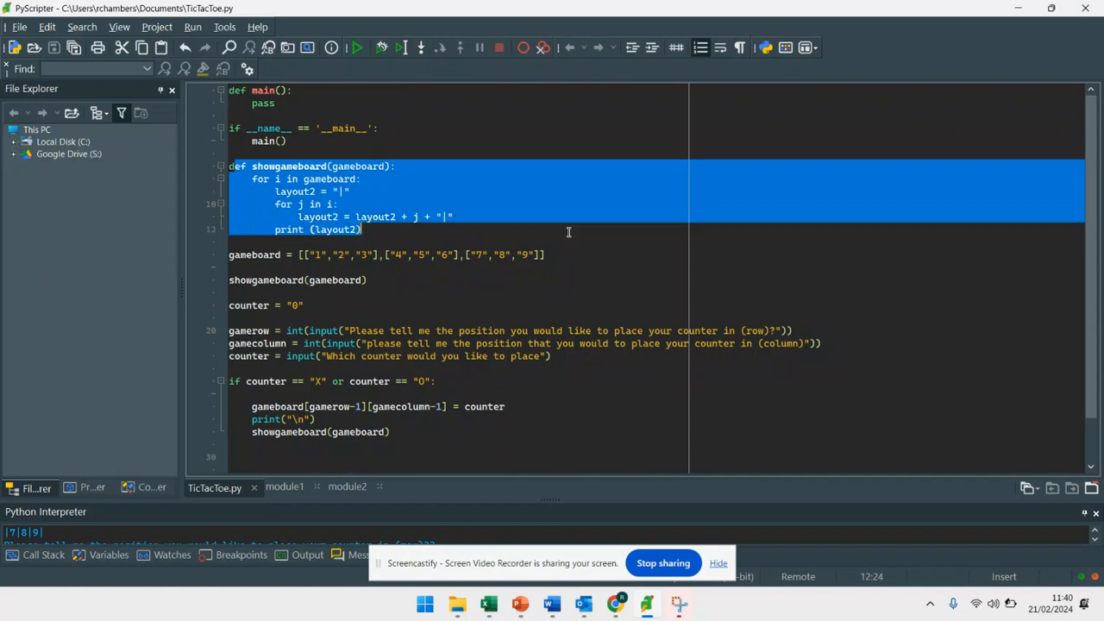
{"action": "left_click", "coordinate": [362, 178]}
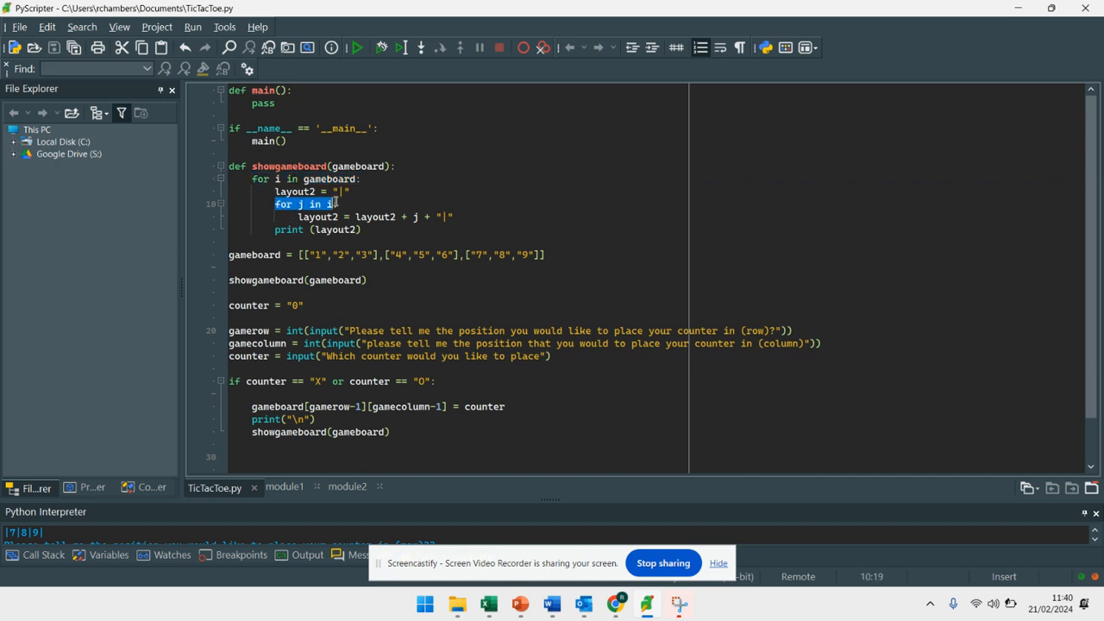
{"action": "left_click", "coordinate": [302, 203]}
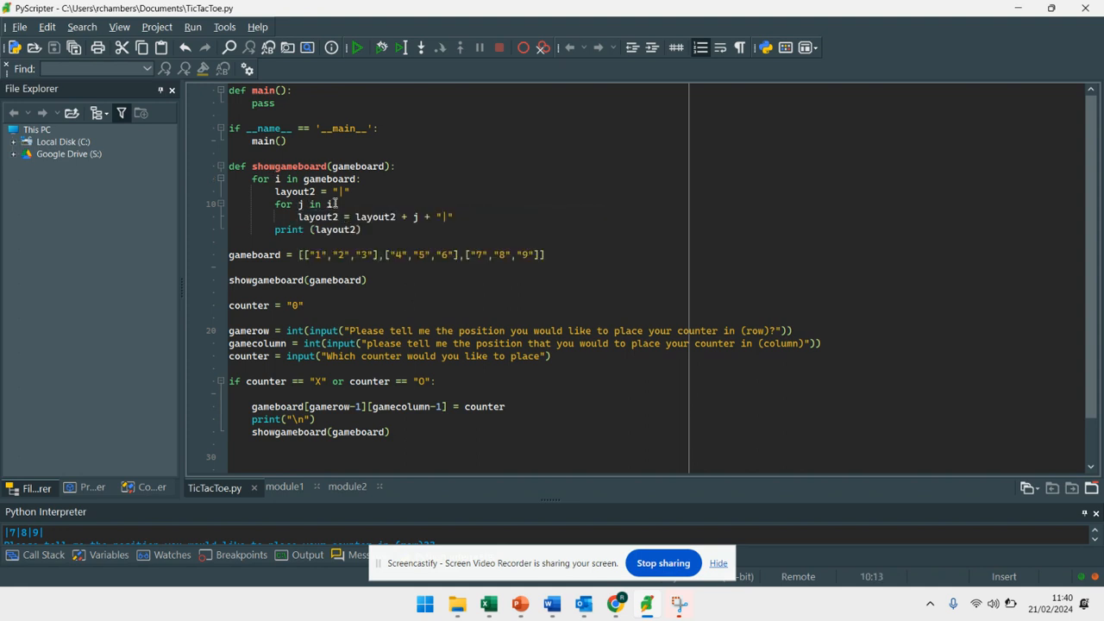
{"action": "mouse_move", "coordinate": [362, 204]}
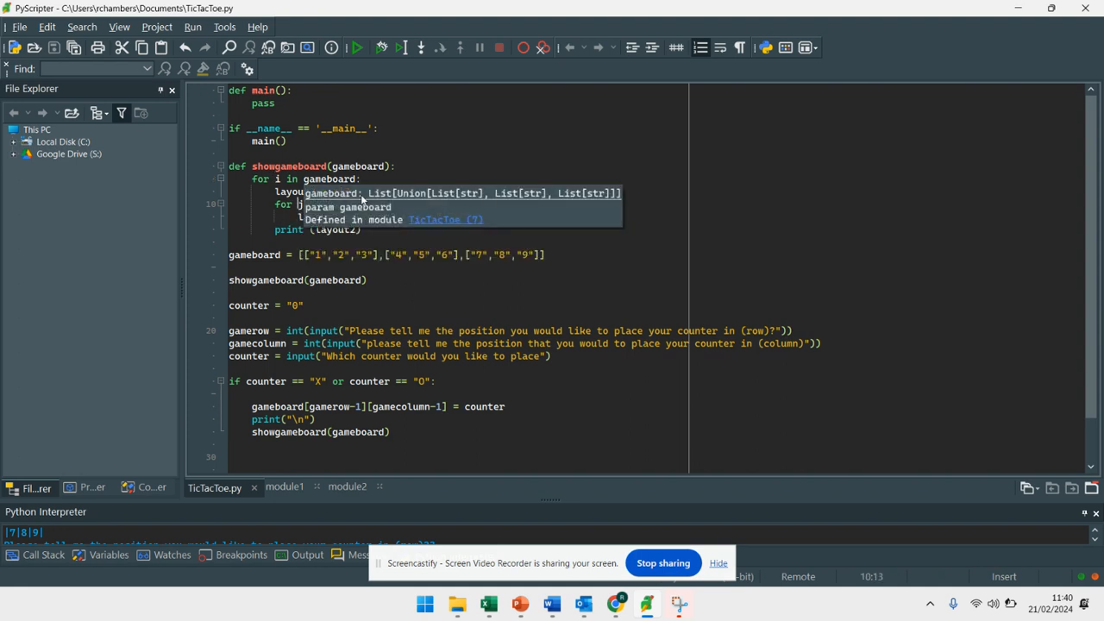
{"action": "left_click", "coordinate": [396, 229]}
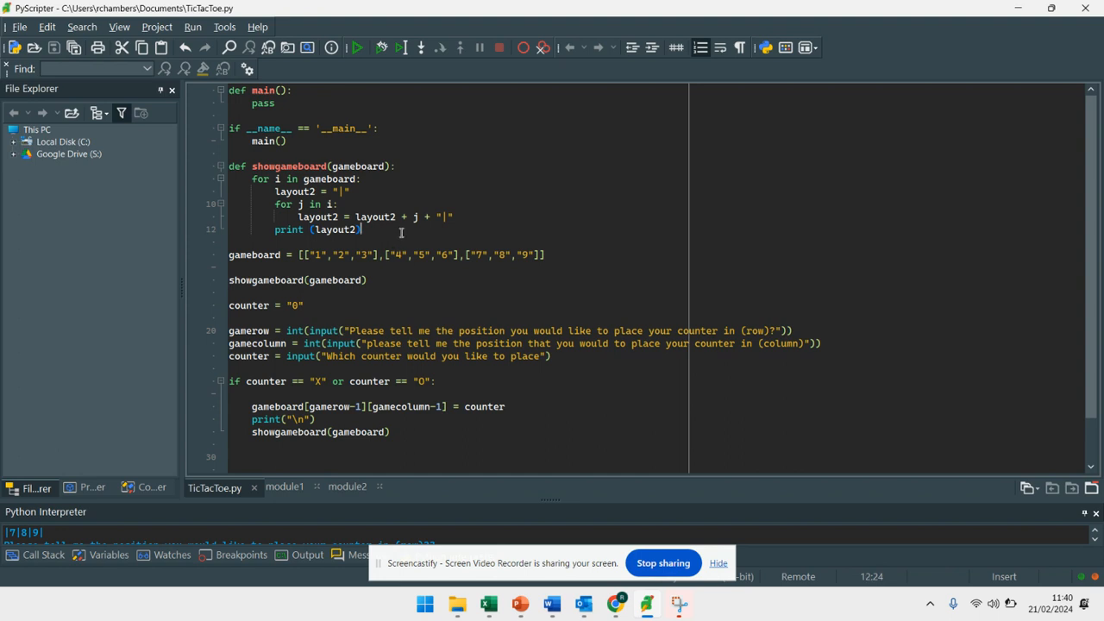
{"action": "mouse_move", "coordinate": [945, 529]}
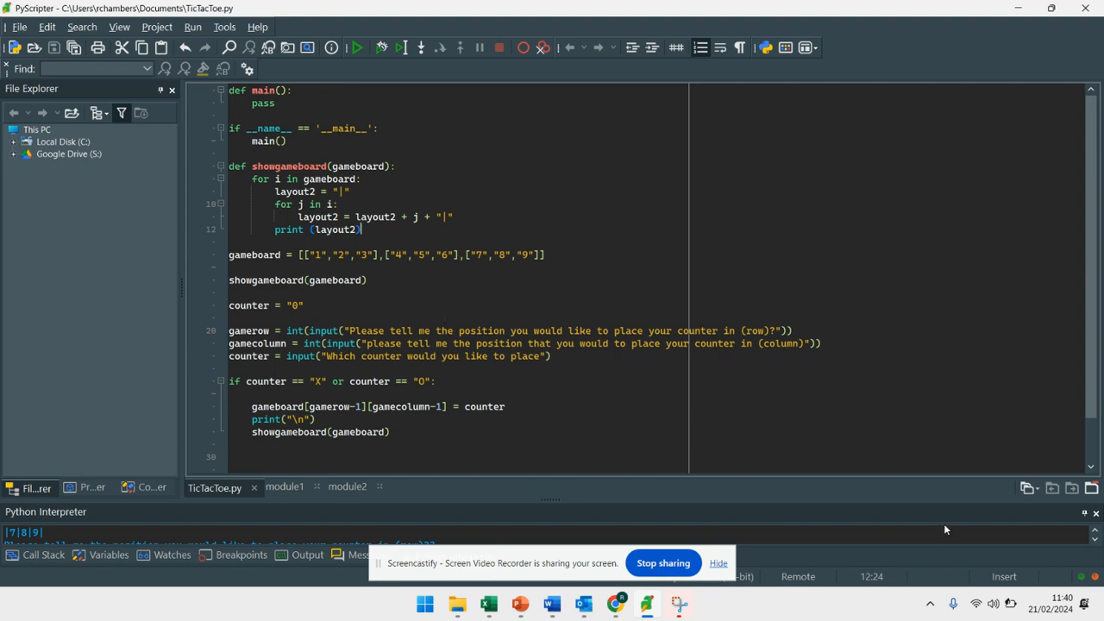
{"action": "mouse_move", "coordinate": [556, 509]}
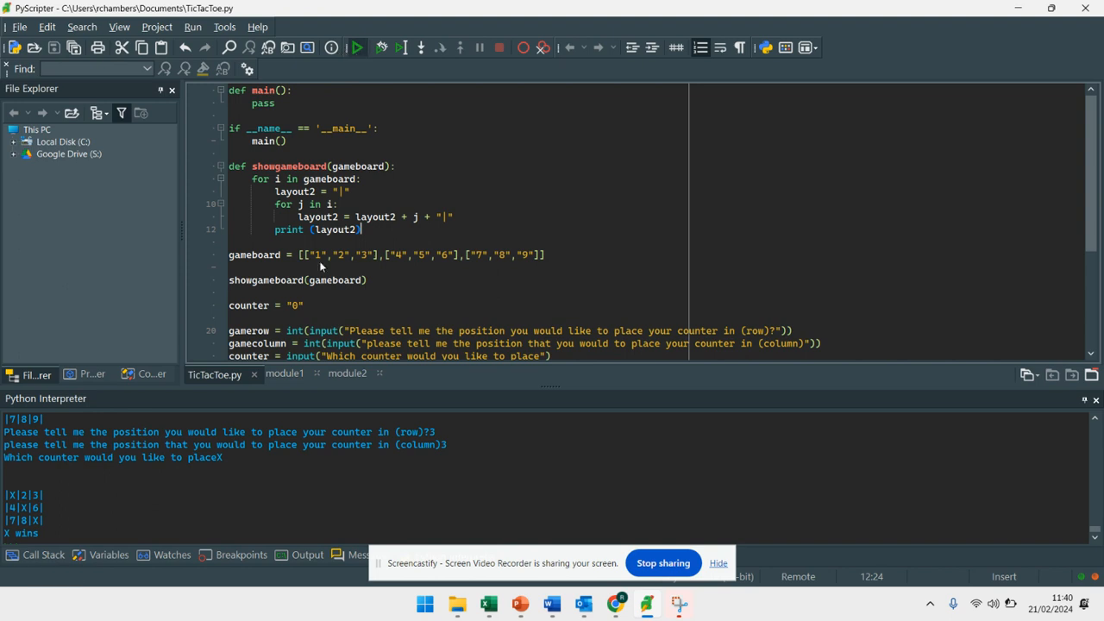
- Run the script and enter row 1, column 1 and counter X to place X in the first cell
{"action": "left_click", "coordinate": [363, 48]}
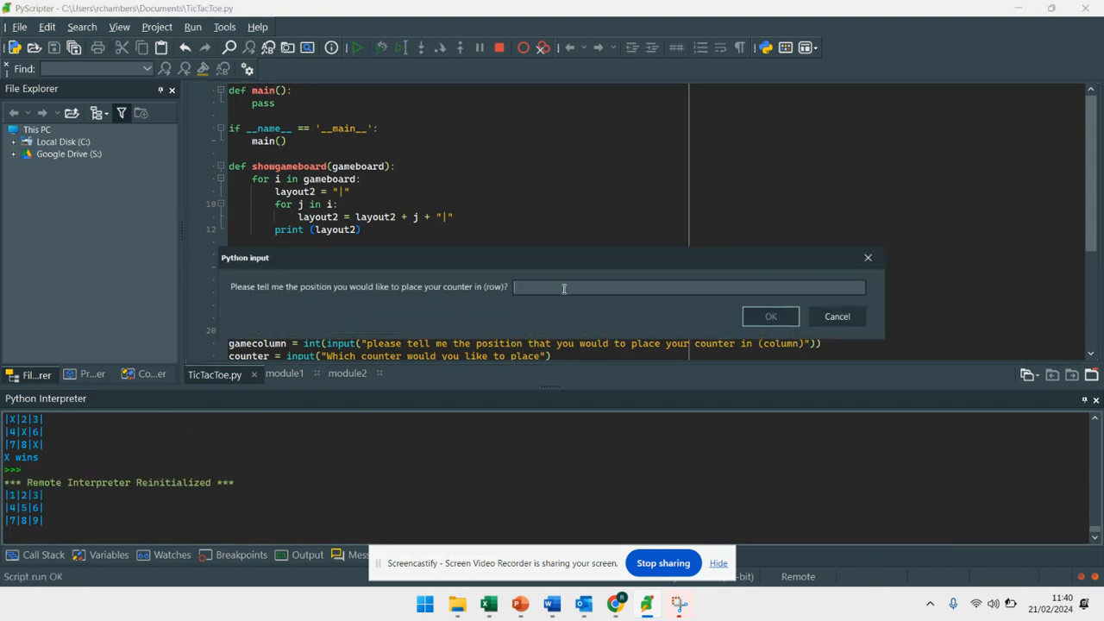
{"action": "type", "text": "1"}
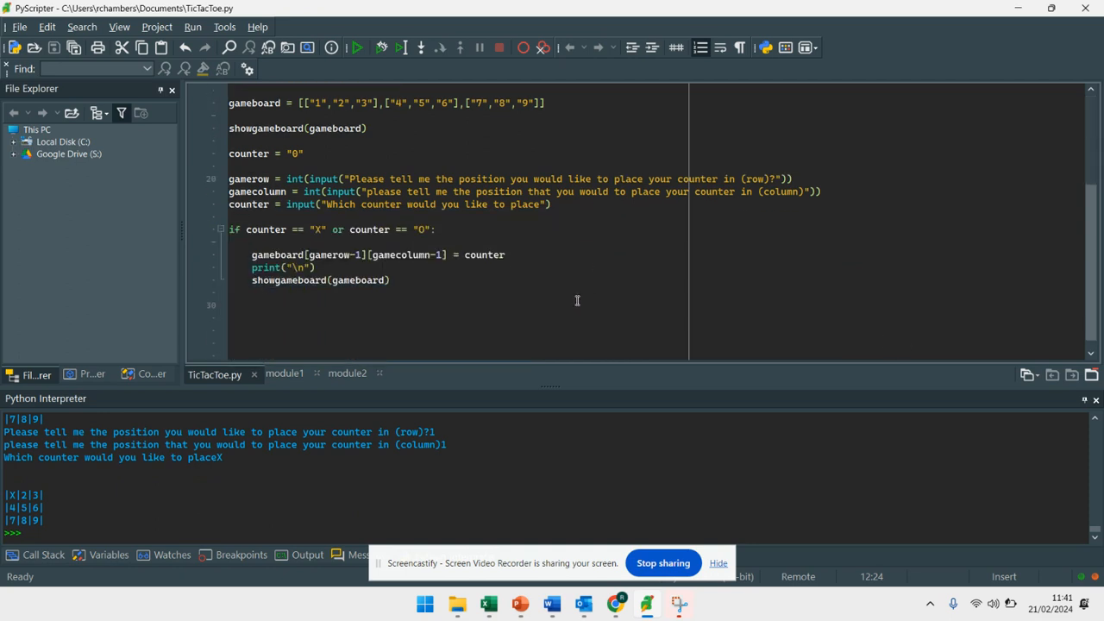
{"action": "left_click", "coordinate": [421, 290]}
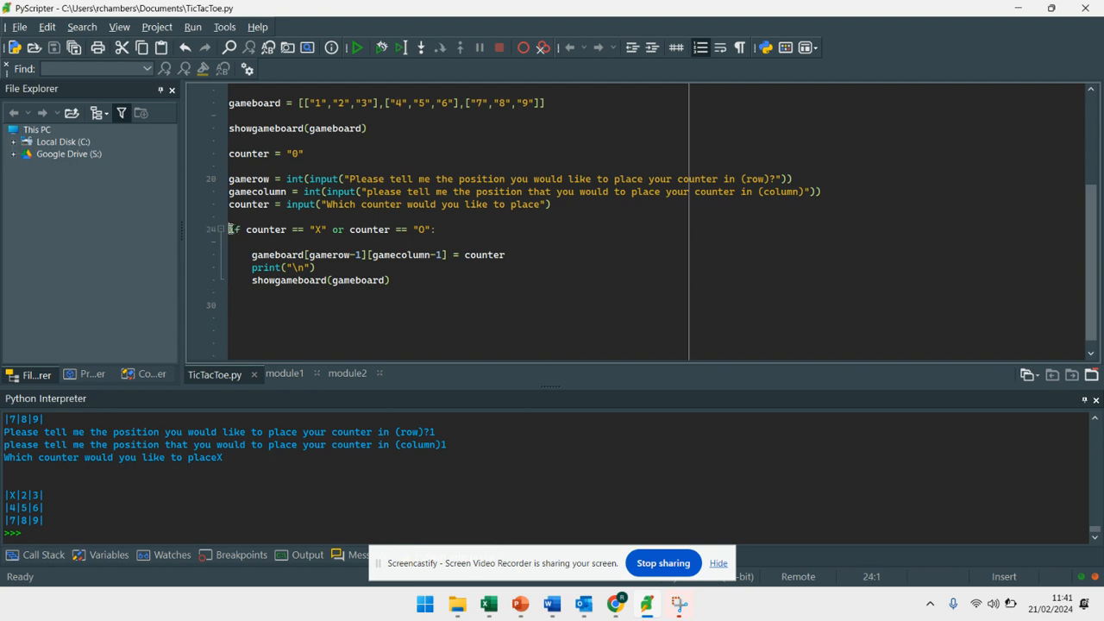
{"action": "left_click", "coordinate": [652, 48]}
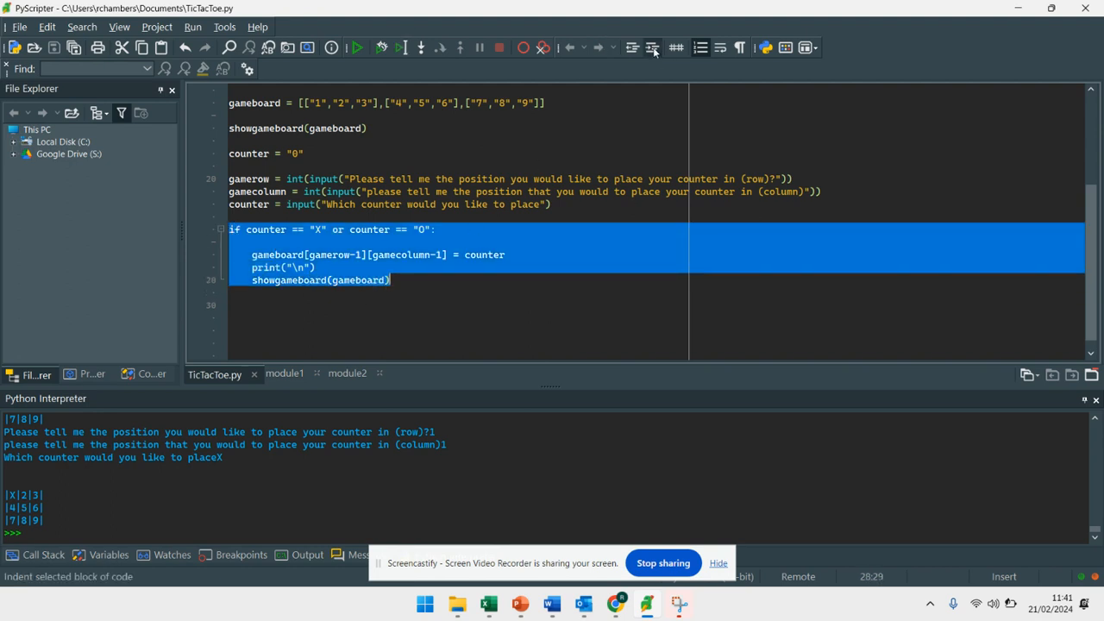
{"action": "left_click", "coordinate": [652, 48]}
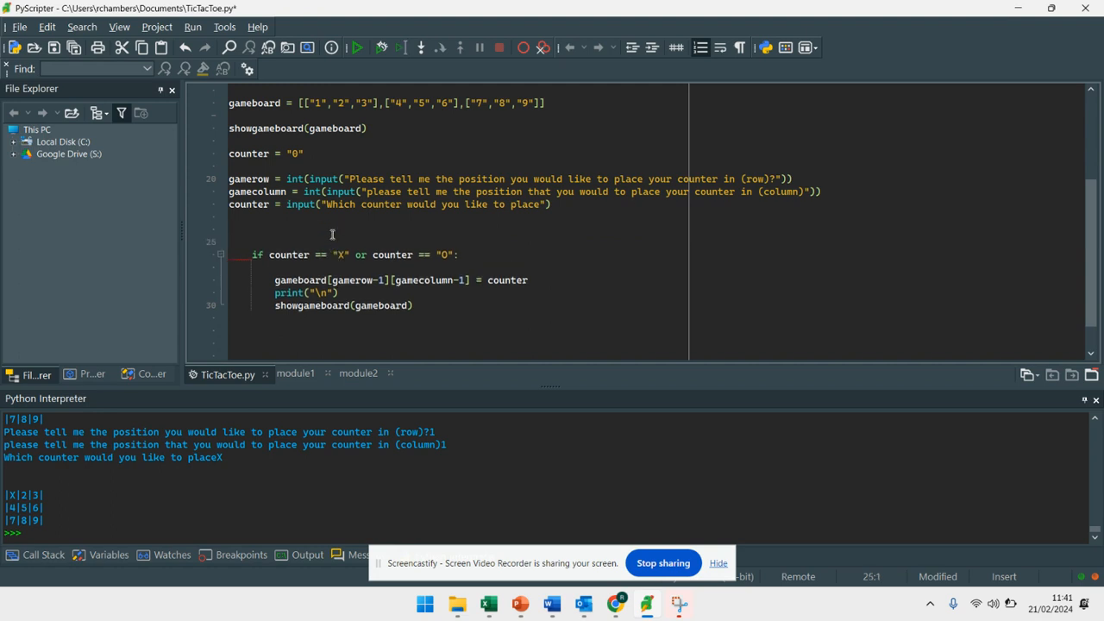
{"action": "type", "text": "while"}
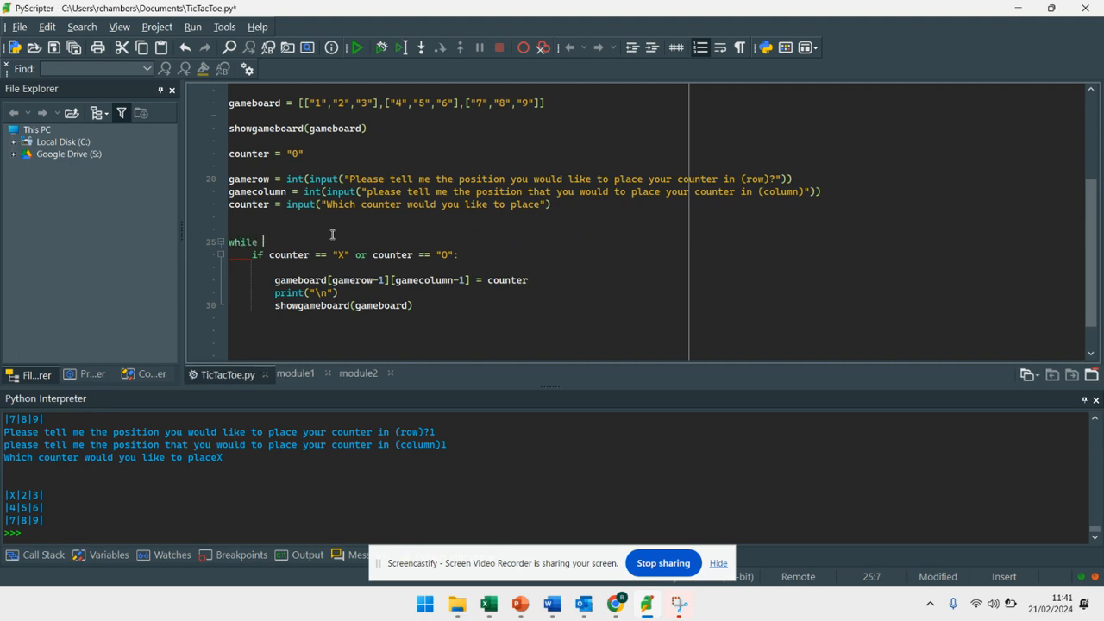
{"action": "type", "text": "counter != \"quit\":"}
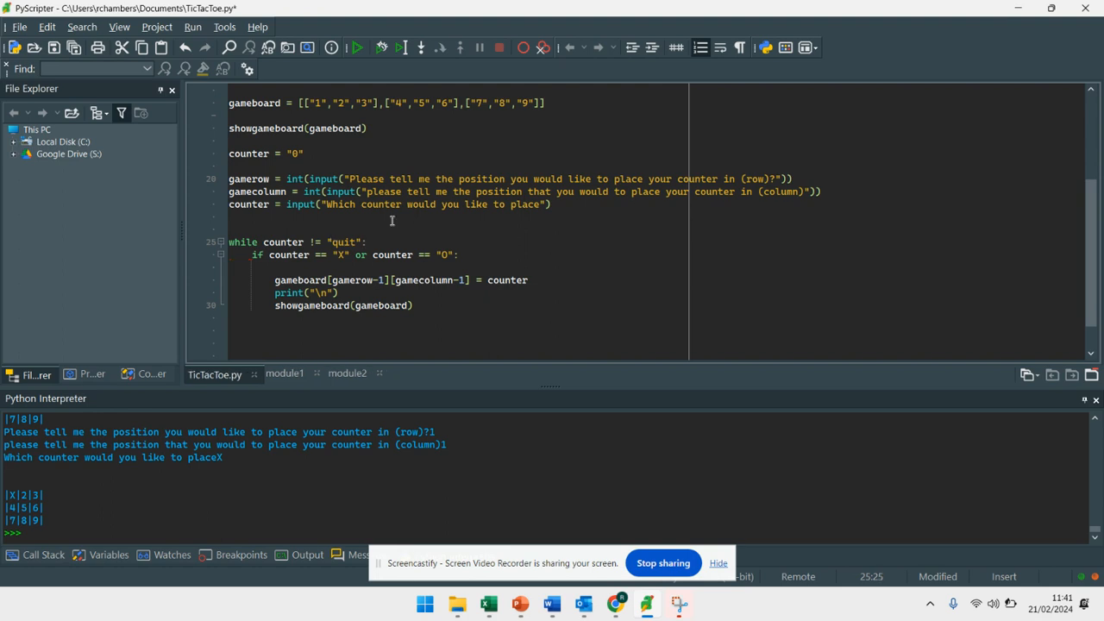
{"action": "left_click", "coordinate": [334, 255]}
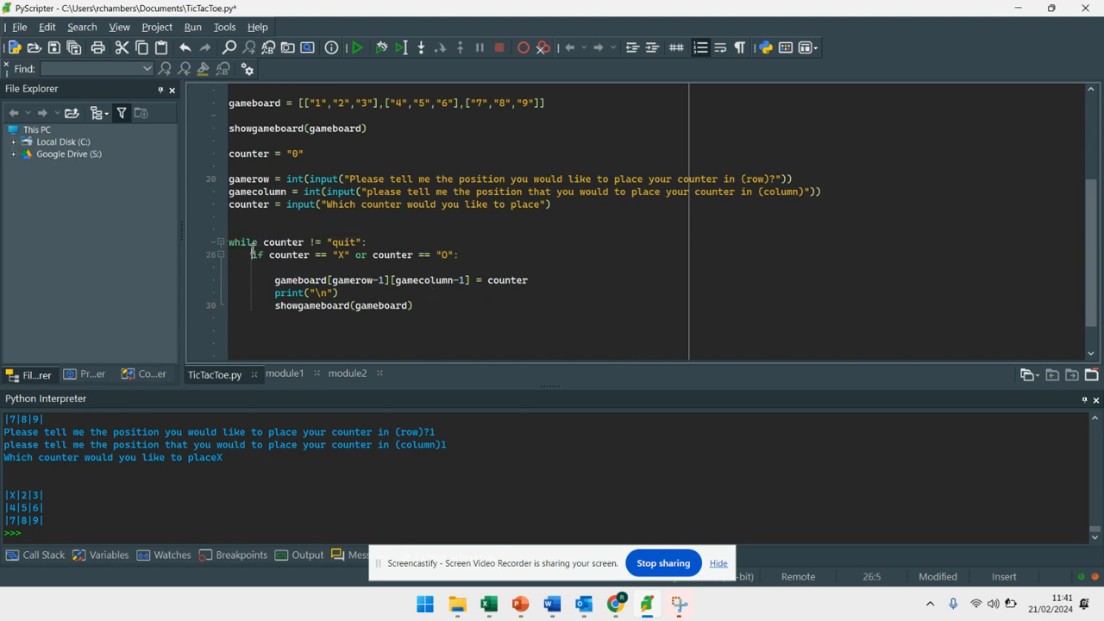
{"action": "key", "text": "BackSpace"}
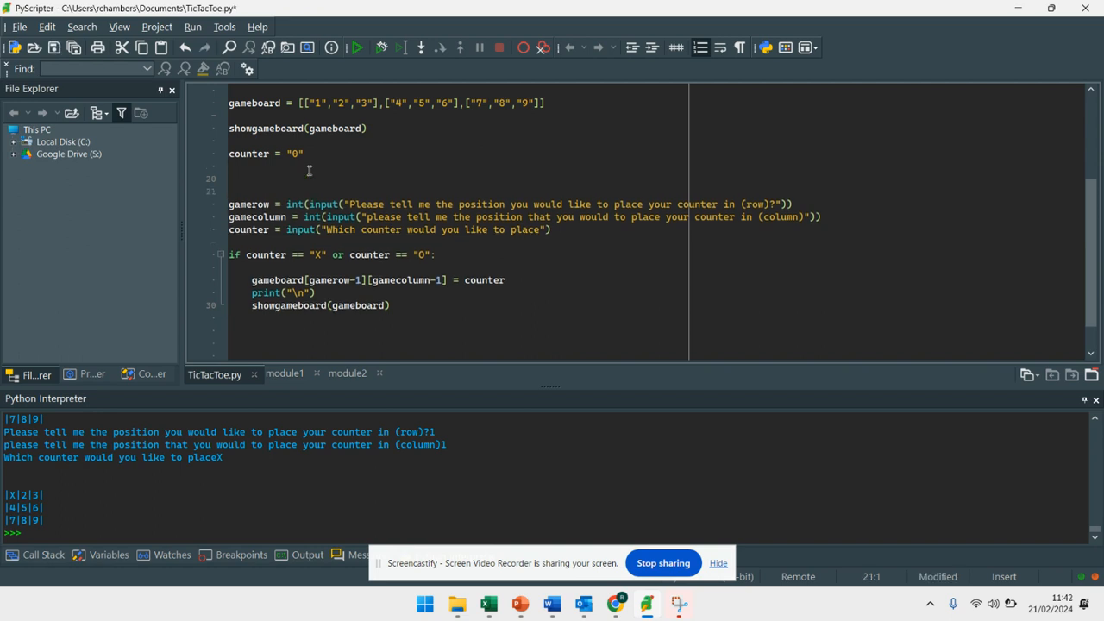
- Indent the input and check lines and add while counter != "quit": above them
{"action": "left_click_drag", "start_coordinate": [228, 204], "coordinate": [390, 306]}
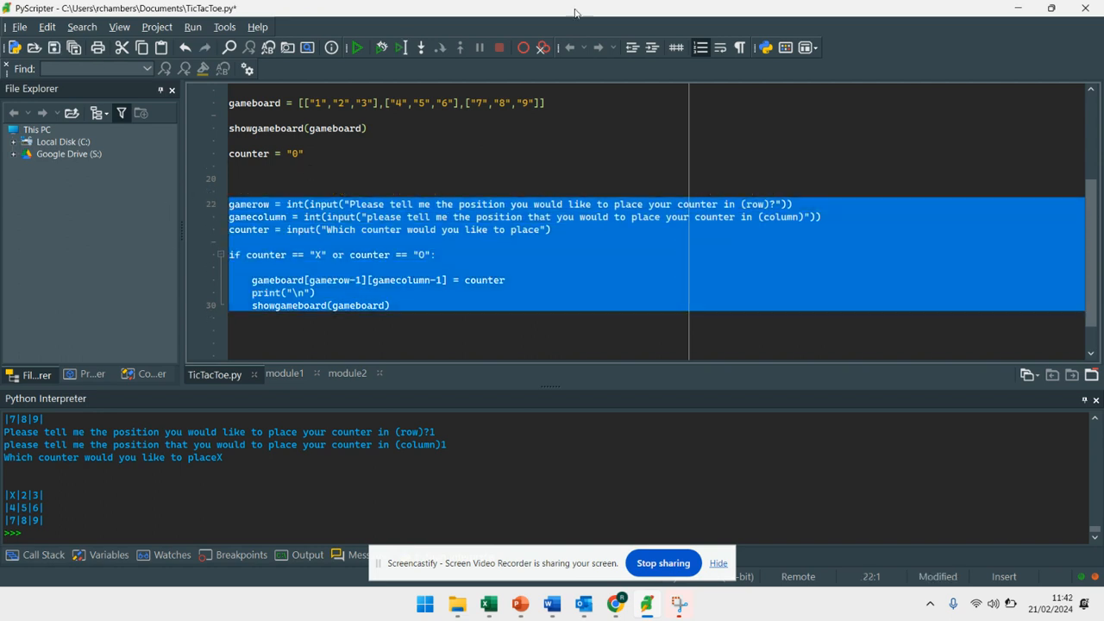
{"action": "left_click", "coordinate": [345, 217]}
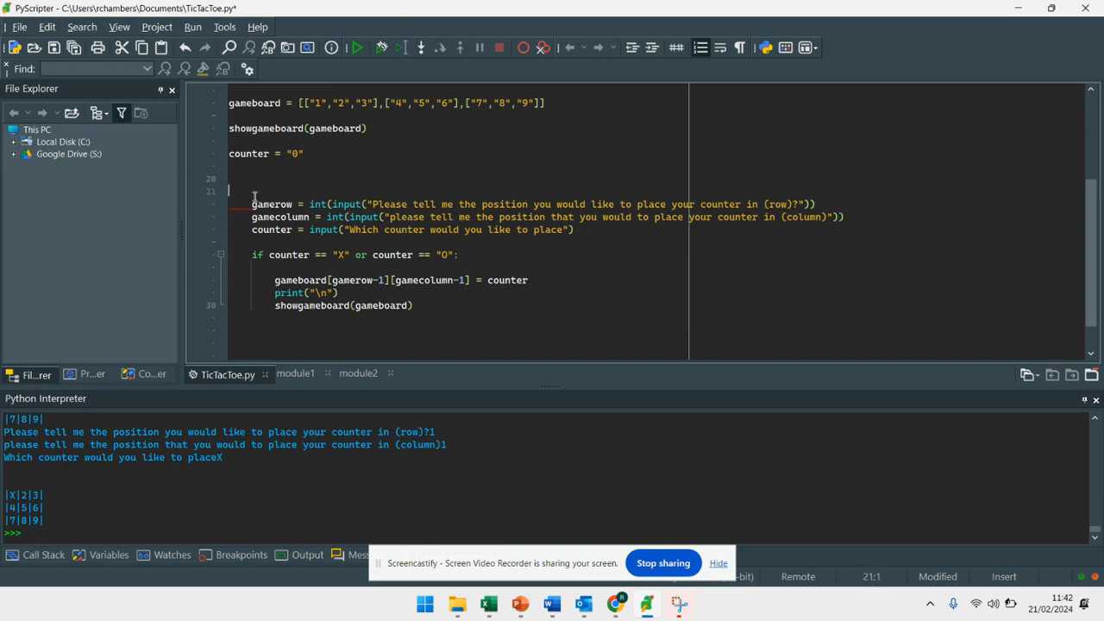
{"action": "type", "text": "while"}
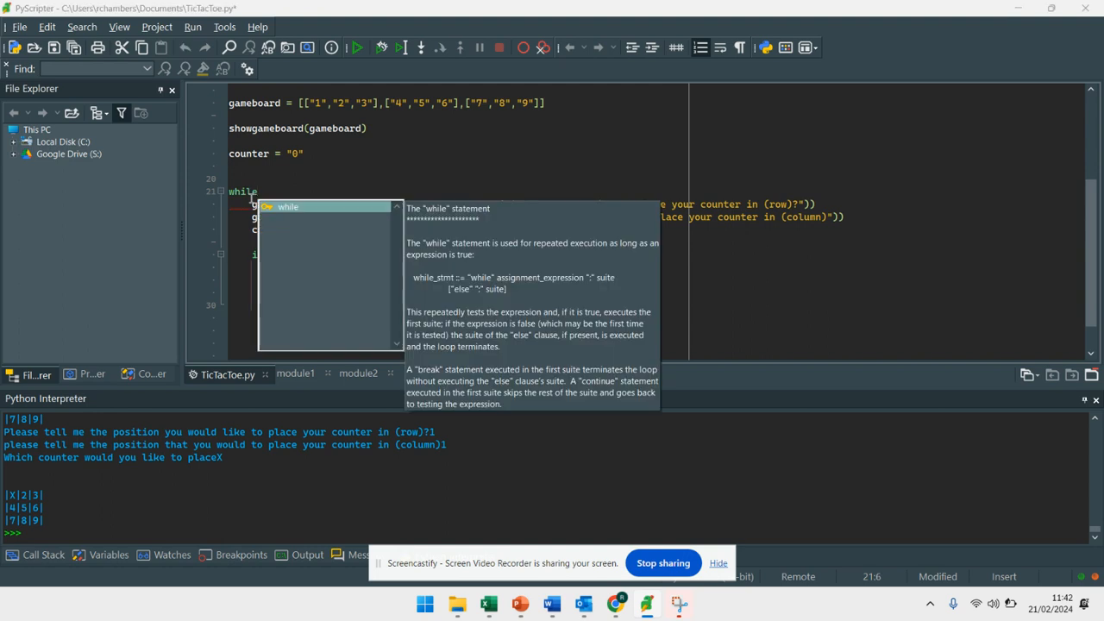
{"action": "type", "text": "counter != \"quit\":"}
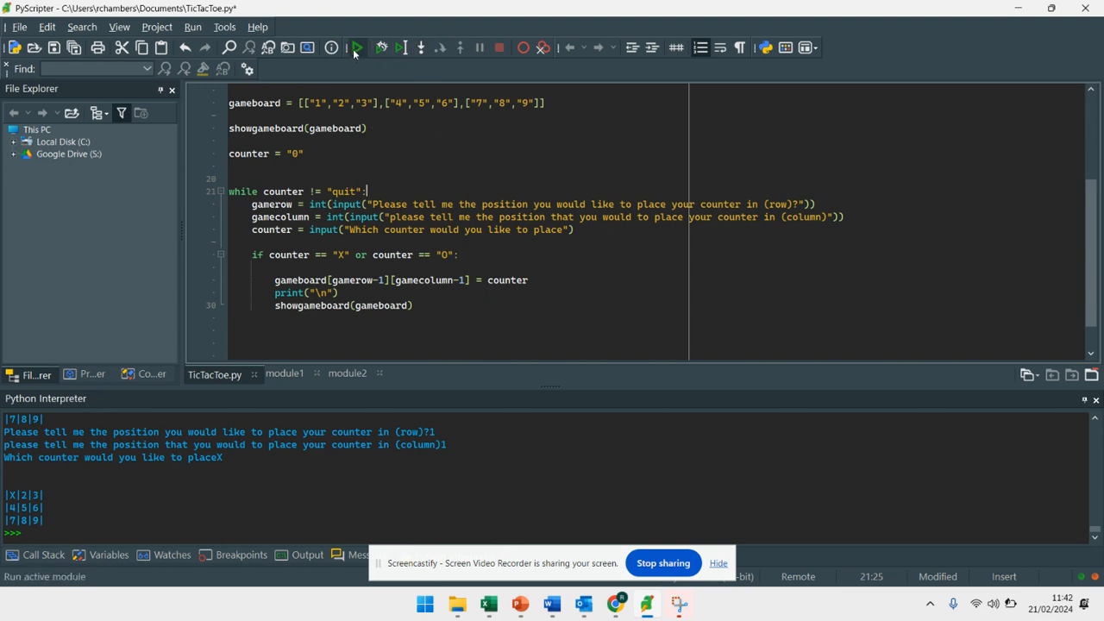
- Run the looped game, placing X at row 1 columns 1 and 2, then enter quit to end
{"action": "left_click", "coordinate": [363, 47]}
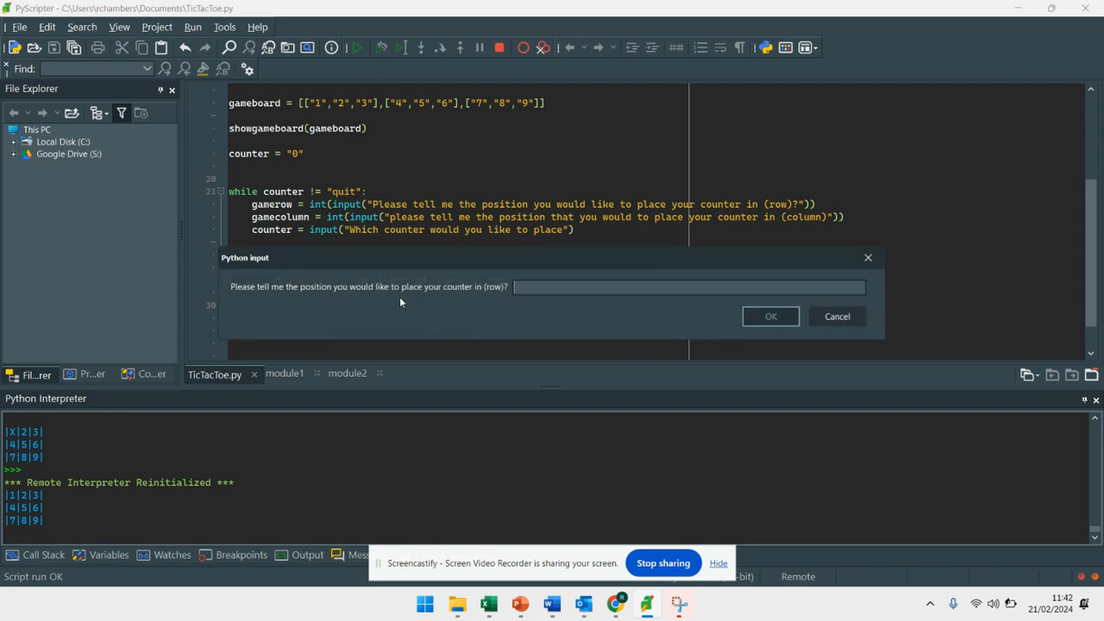
{"action": "mouse_move", "coordinate": [300, 163]}
{"action": "type", "text": "1"}
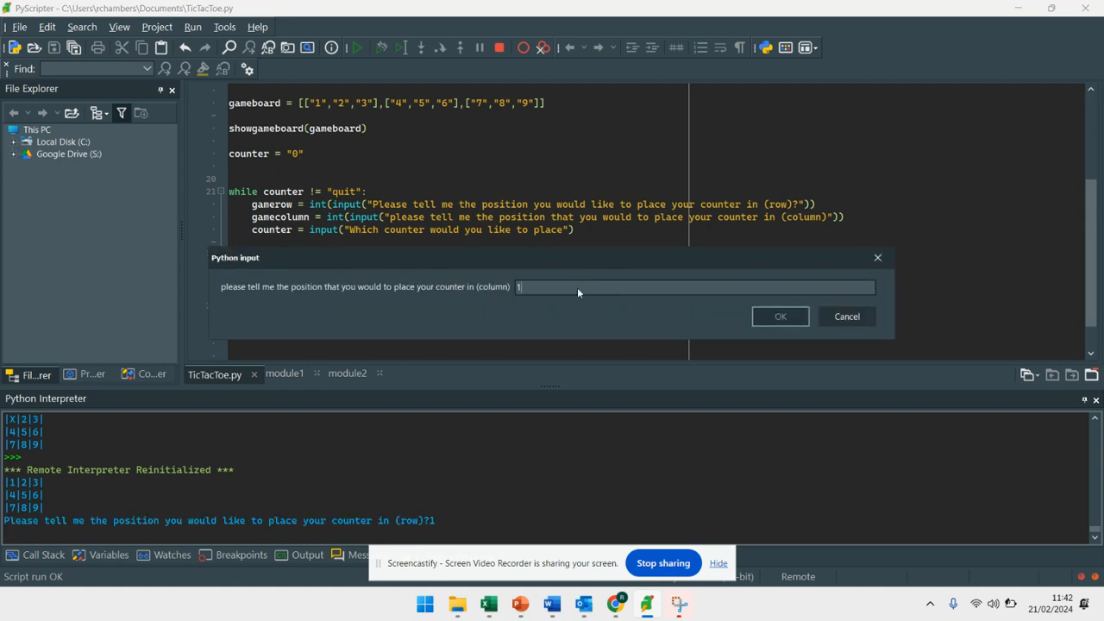
{"action": "left_click", "coordinate": [780, 316]}
{"action": "type", "text": "1"}
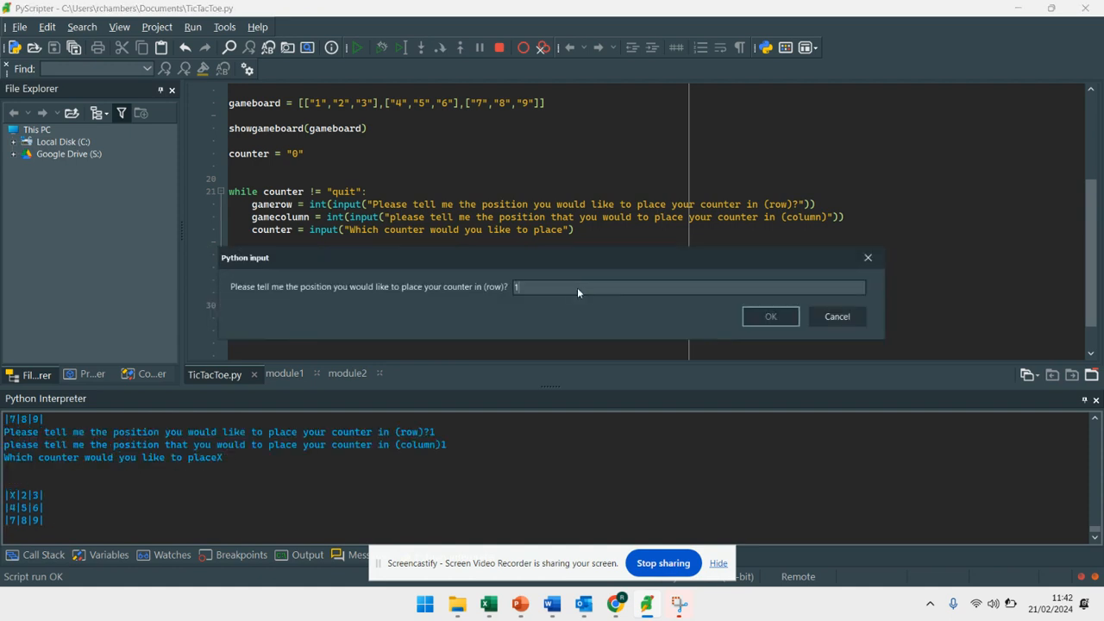
{"action": "left_click", "coordinate": [770, 316]}
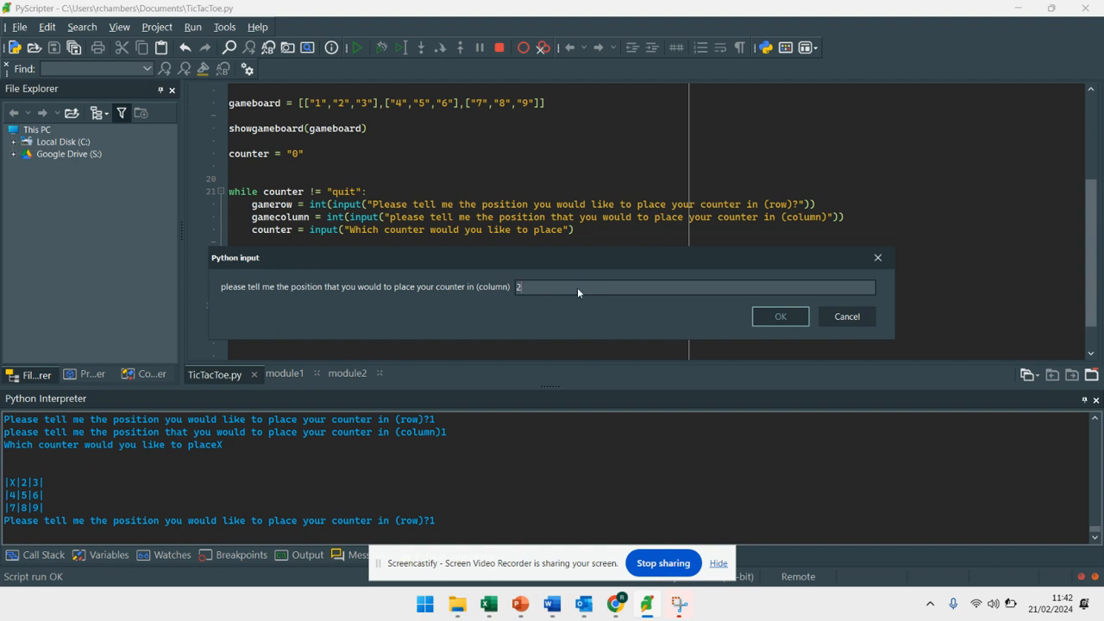
{"action": "left_click", "coordinate": [780, 316]}
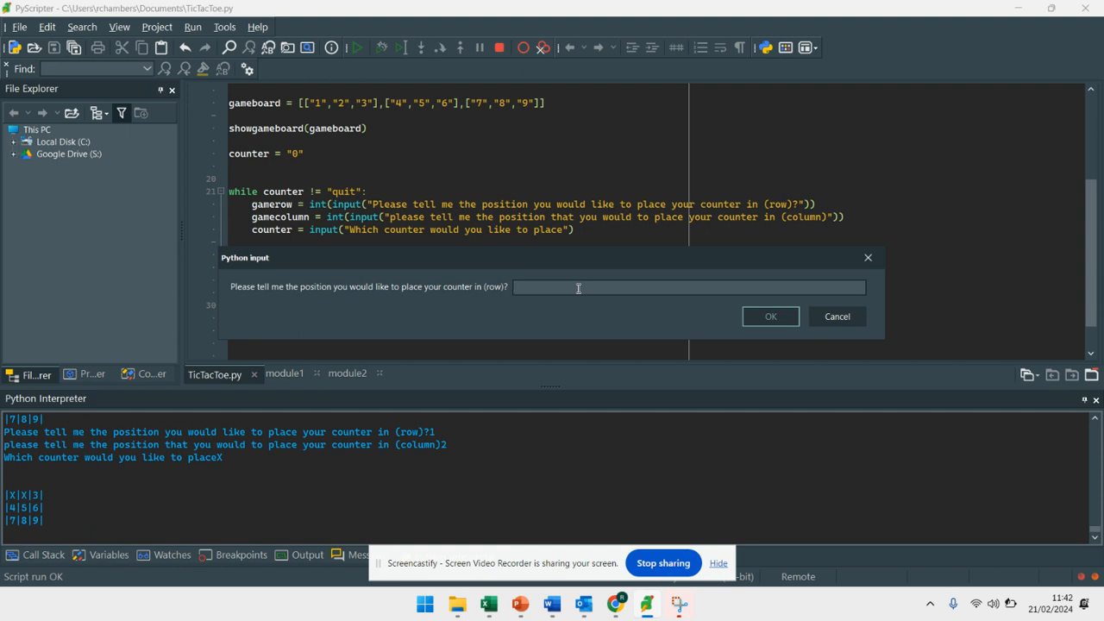
{"action": "left_click", "coordinate": [769, 317]}
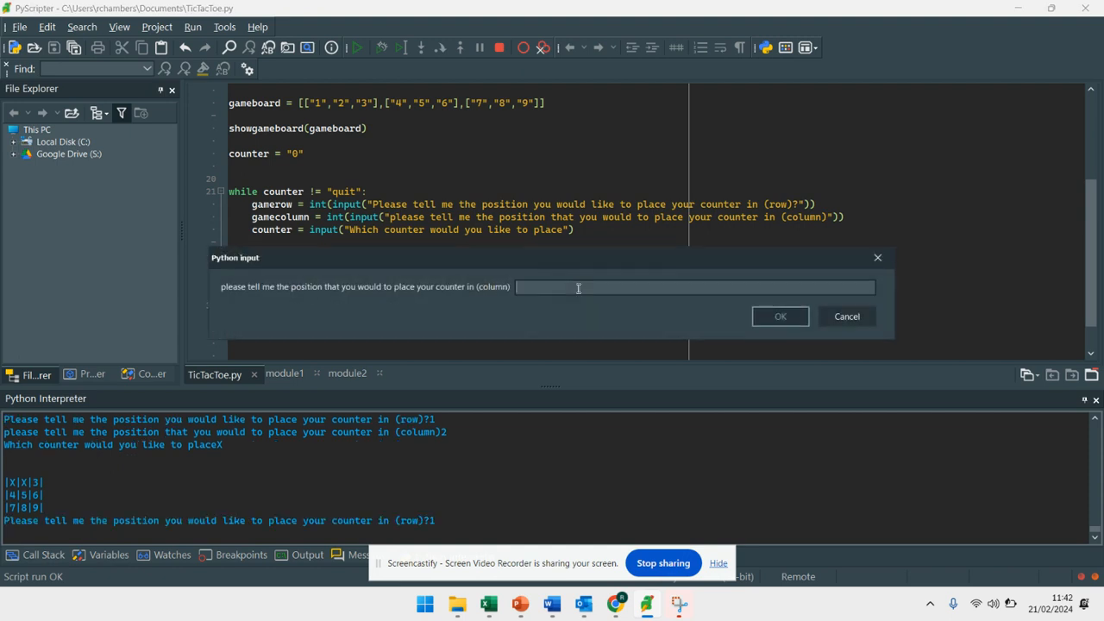
{"action": "left_click", "coordinate": [780, 316]}
{"action": "type", "text": "3"}
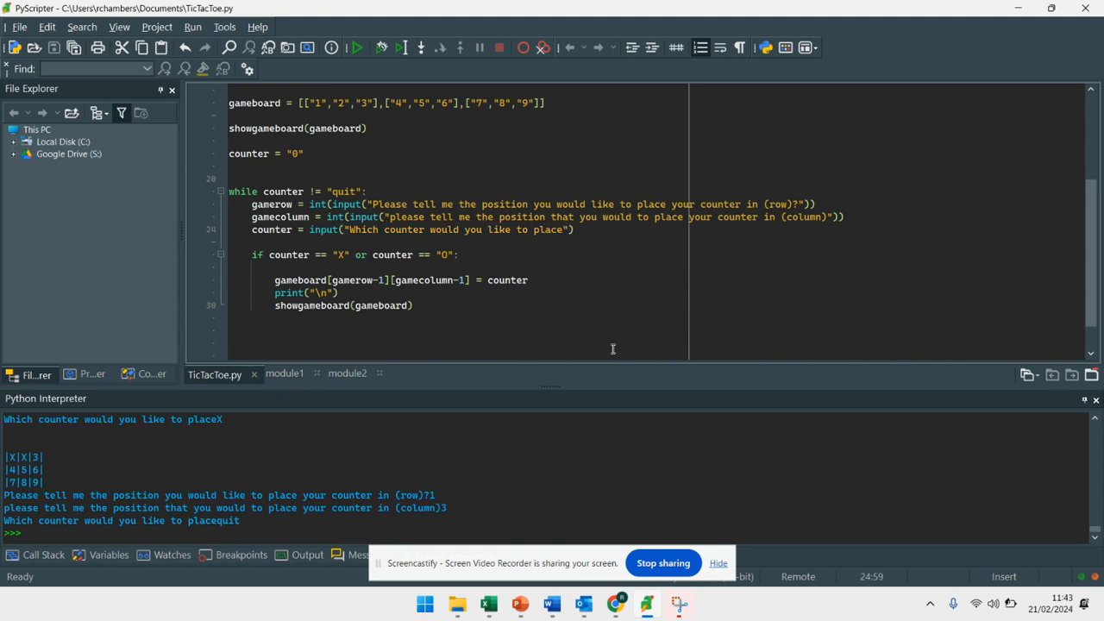
- Extend the counter prompt with "Type in quit if you want to end the game."
{"action": "type", "text": "type in quit if you"}
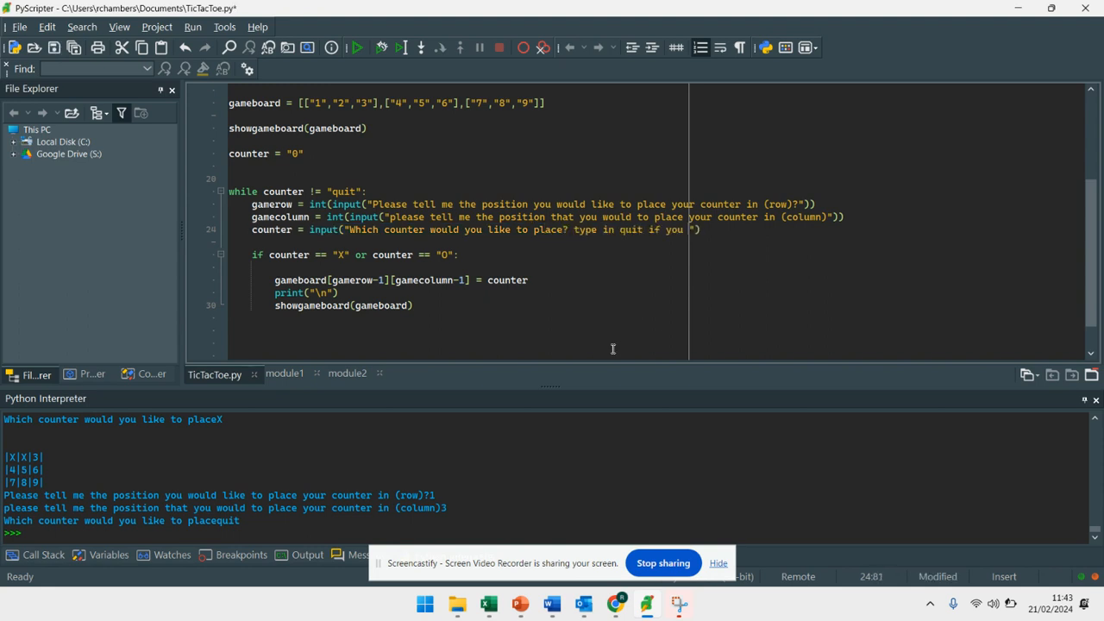
{"action": "type", "text": "want to end"}
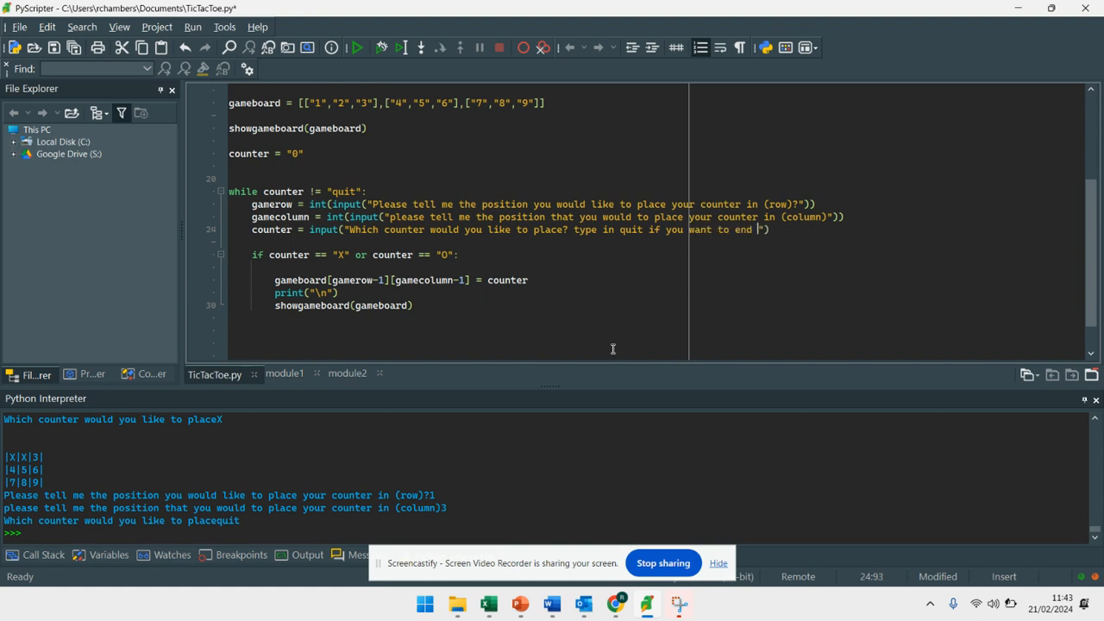
{"action": "type", "text": "the game."}
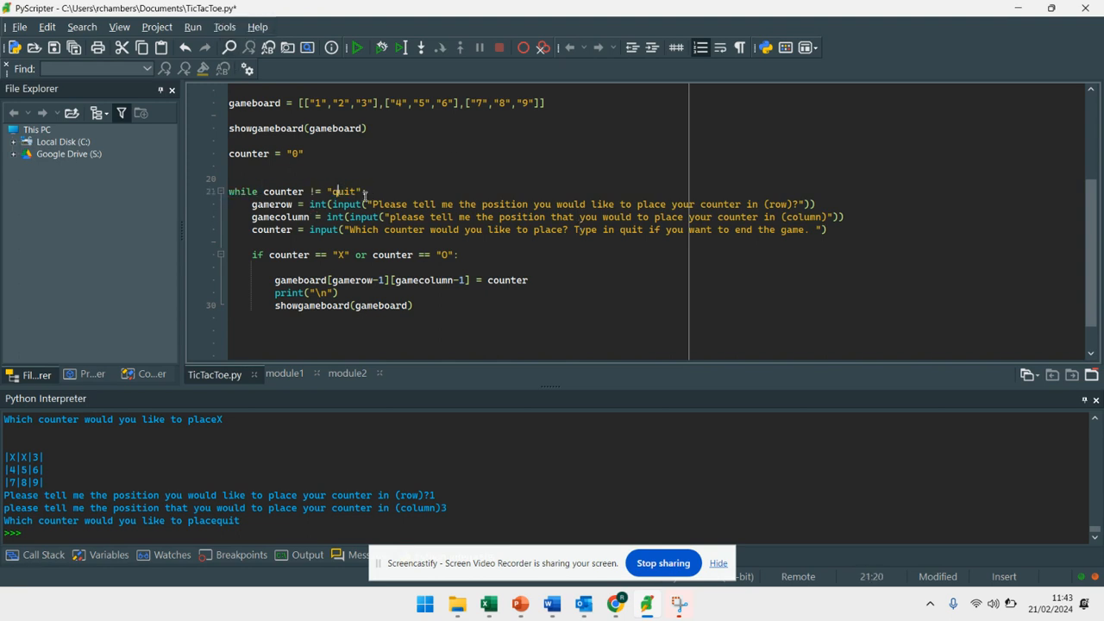
{"action": "left_click_drag", "start_coordinate": [259, 190], "coordinate": [366, 190]}
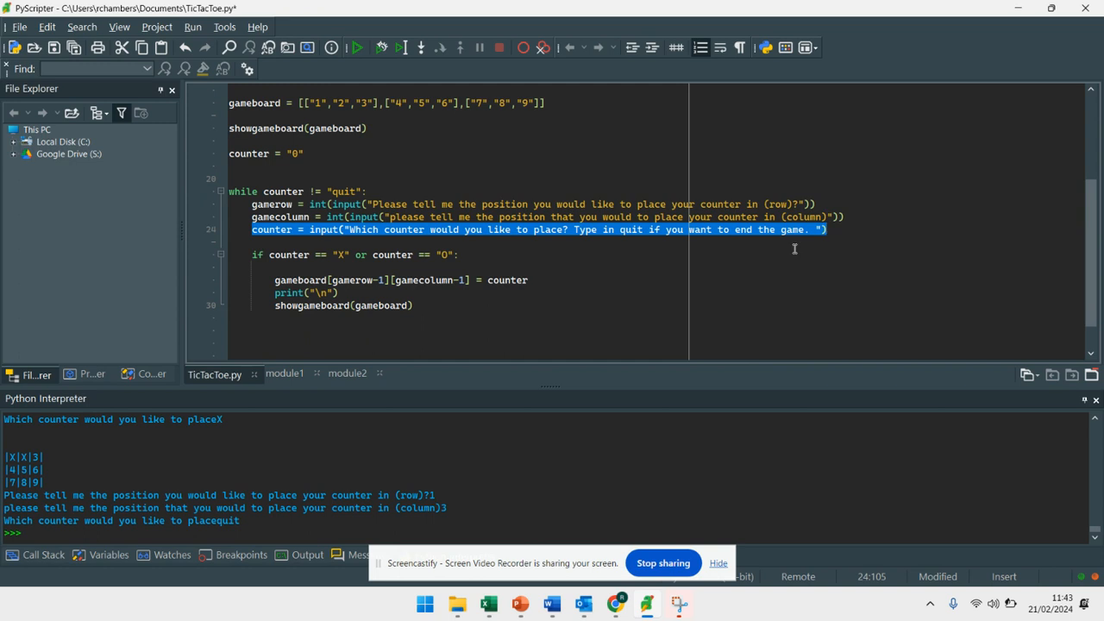
{"action": "mouse_move", "coordinate": [994, 207]}
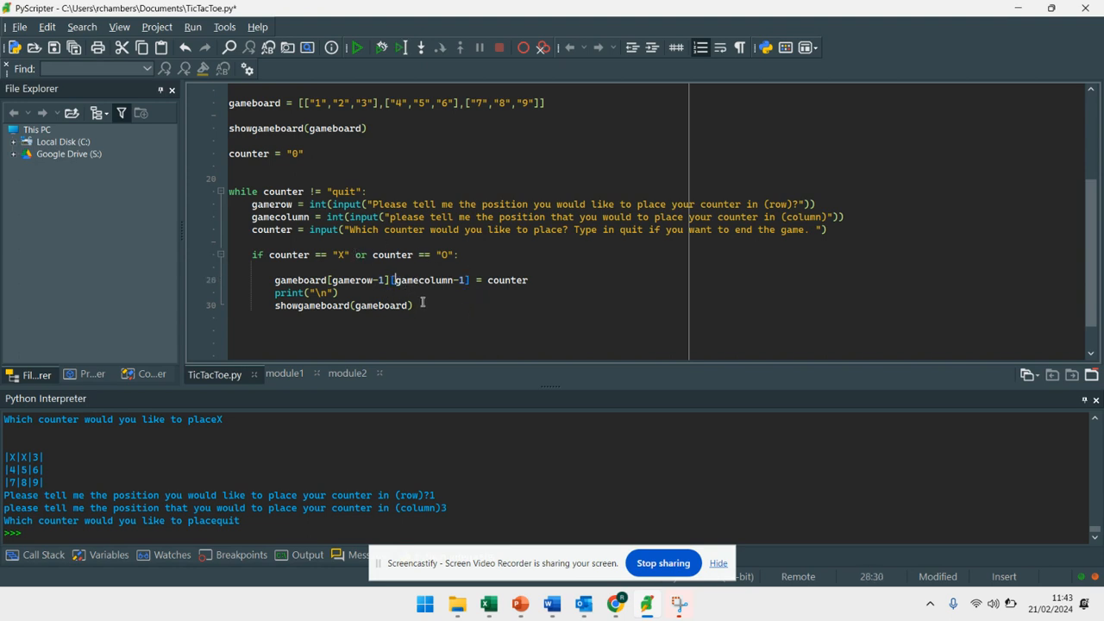
{"action": "mouse_move", "coordinate": [435, 292]}
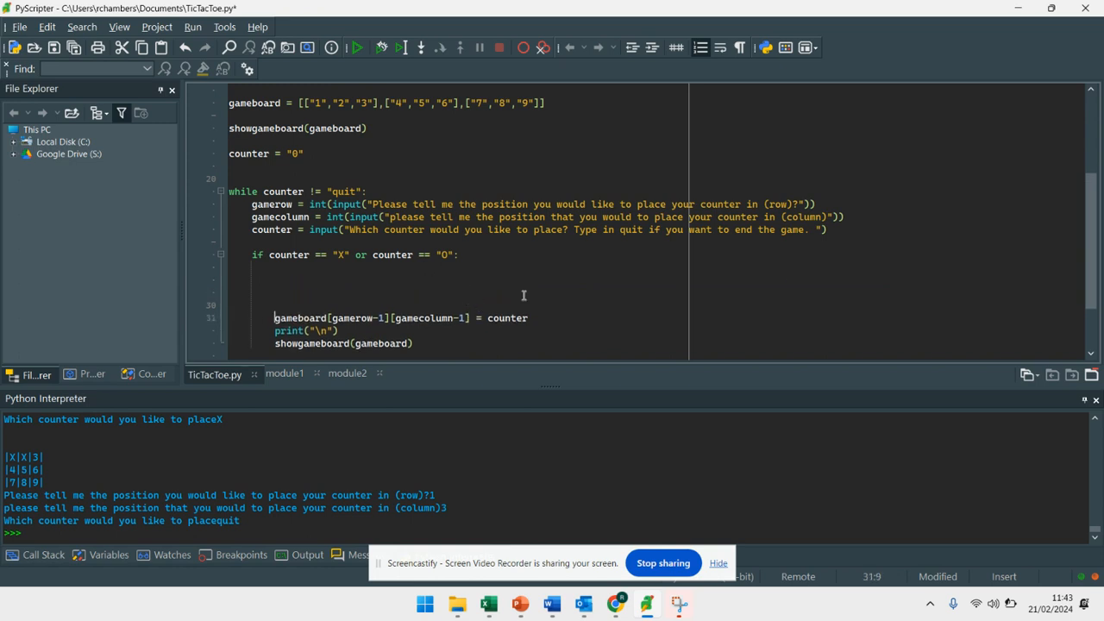
- Comment out the board-update lines with # and begin an if gameboard line under the counter check
{"action": "type", "text": "#"}
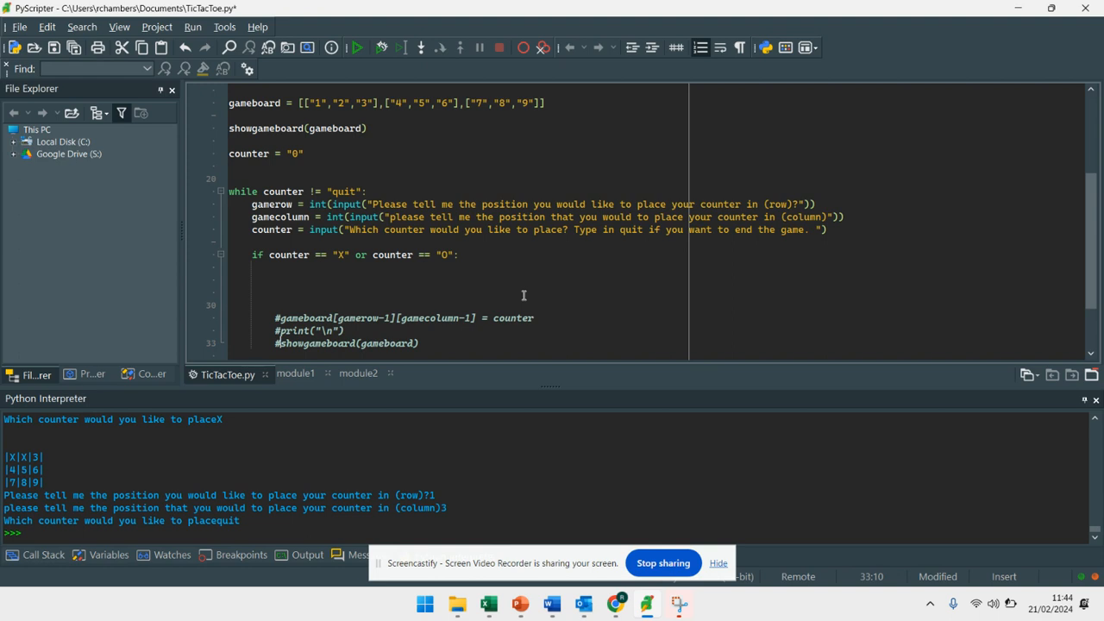
{"action": "mouse_move", "coordinate": [324, 287]}
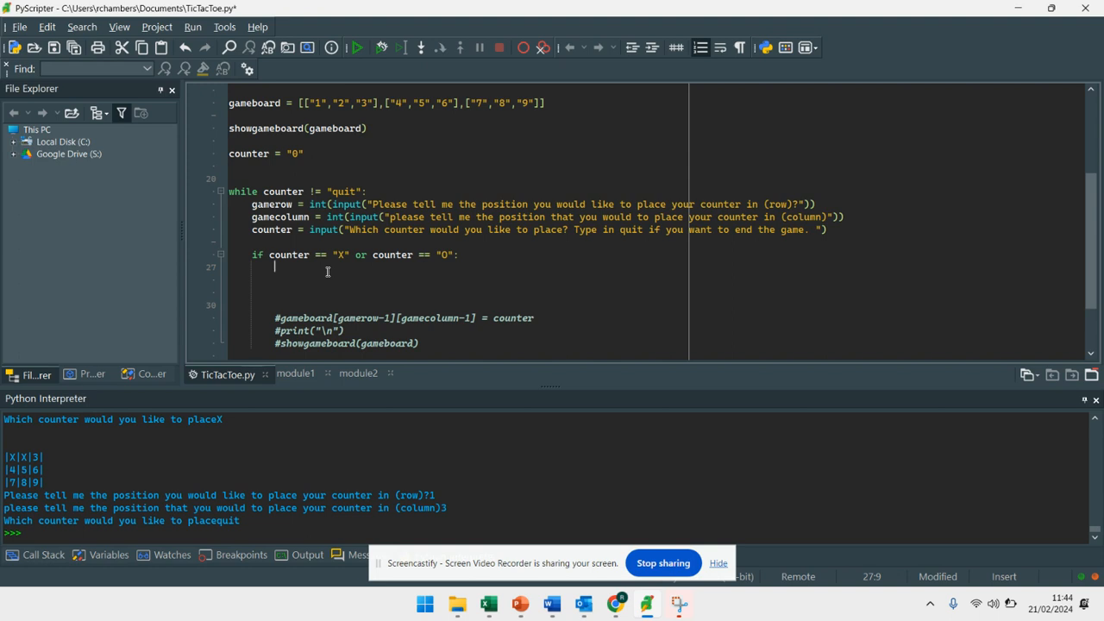
{"action": "type", "text": "if gameboard"}
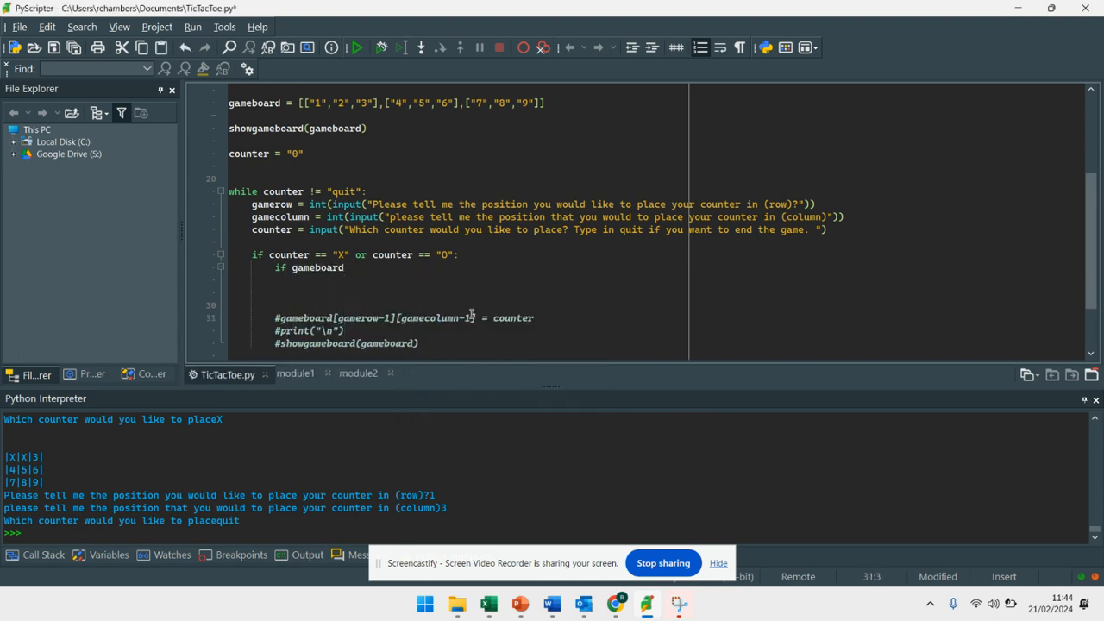
- Write the nested if testing gameboard[gamerow-1][gamecolumn-1] equals "X" or "O"
{"action": "left_click_drag", "start_coordinate": [279, 318], "coordinate": [476, 318]}
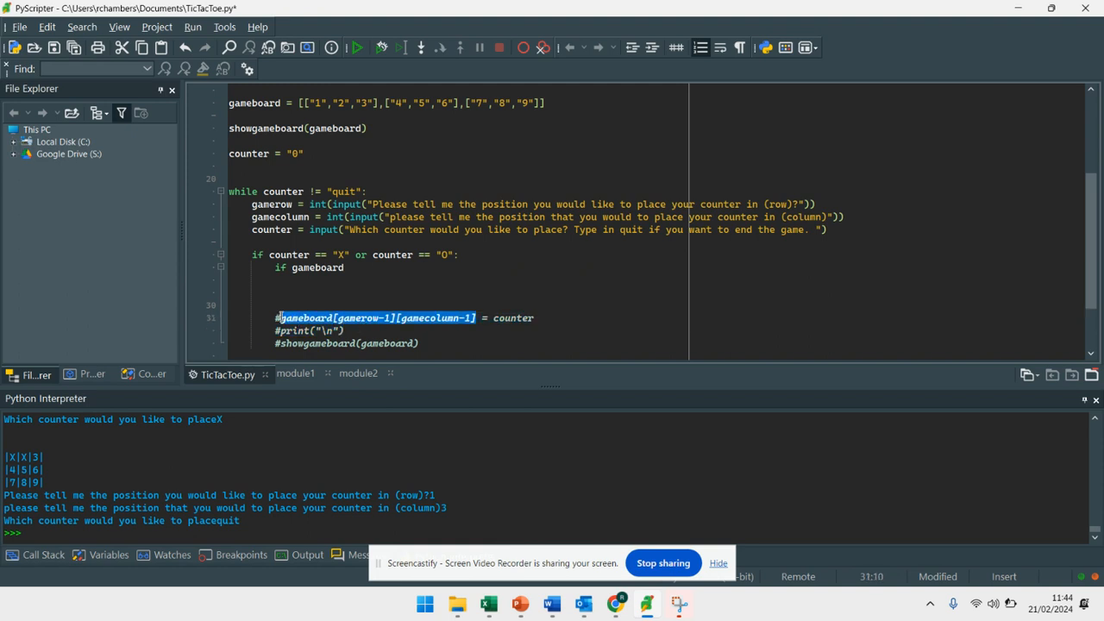
{"action": "key", "text": "Delete"}
{"action": "type", "text": "[gamerow-1][gamecolumn-1] == \""}
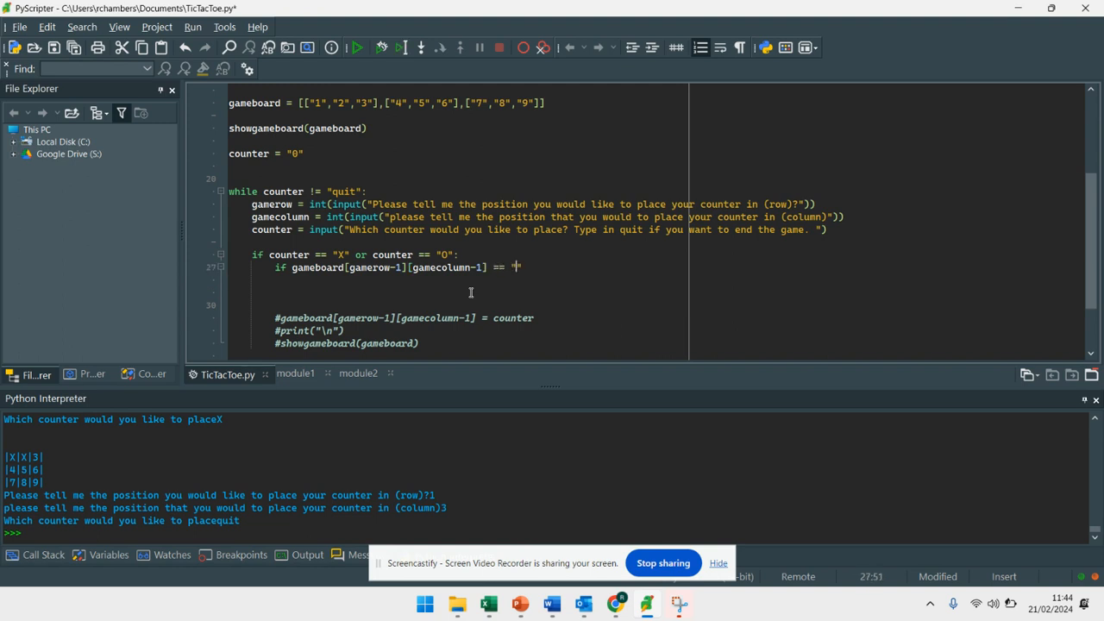
{"action": "type", "text": "X\" or"}
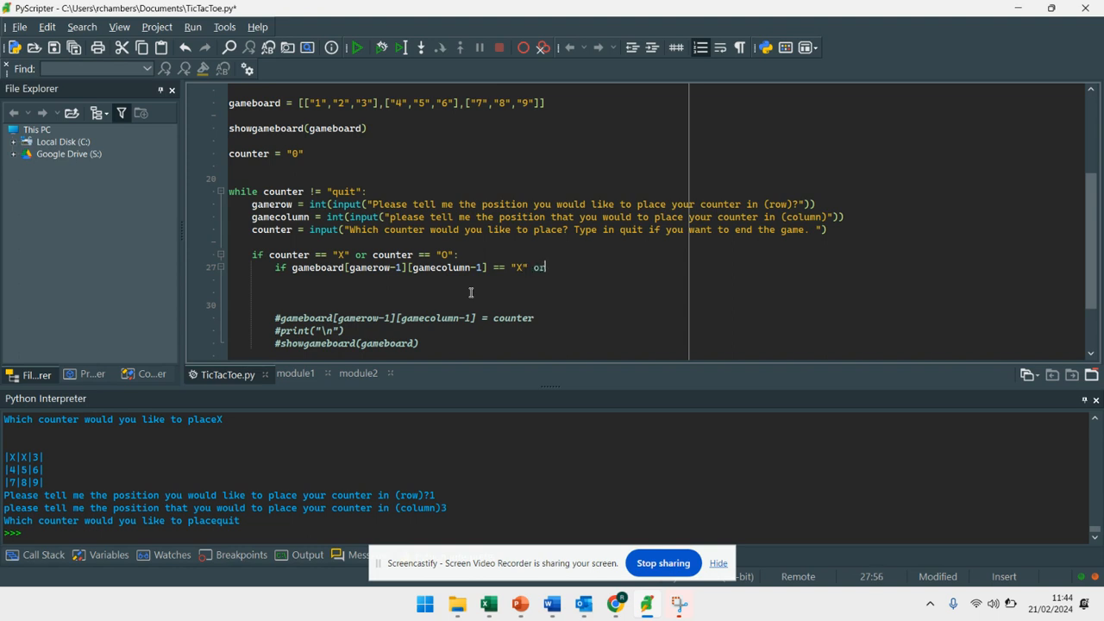
{"action": "type", "text": "gameboard[gamerow-1][gamecolumn-1]"}
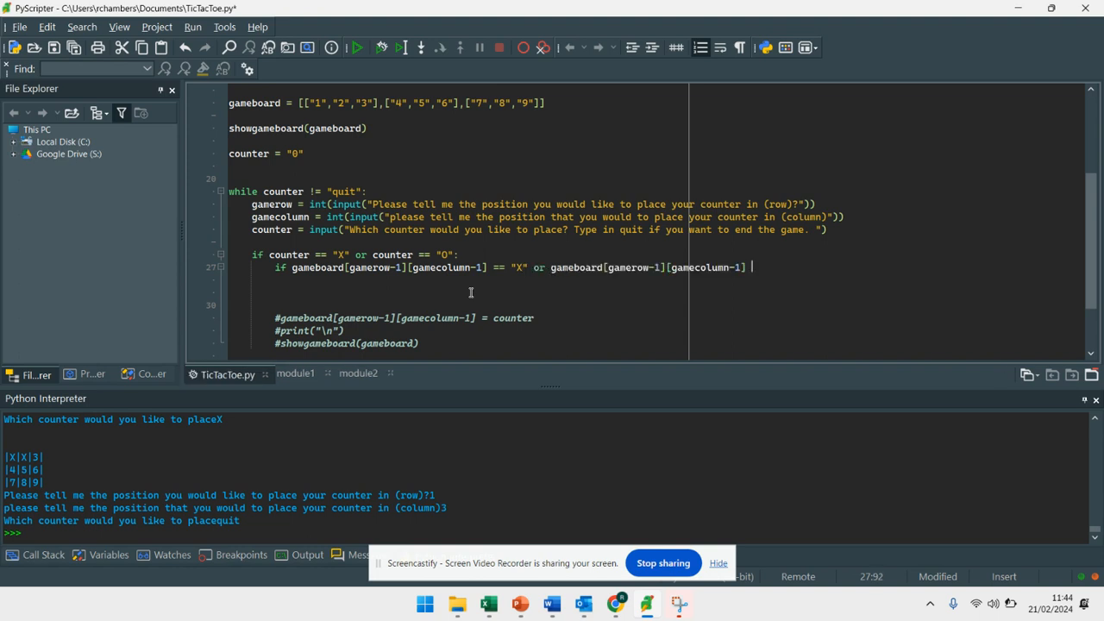
{"action": "type", "text": "=="}
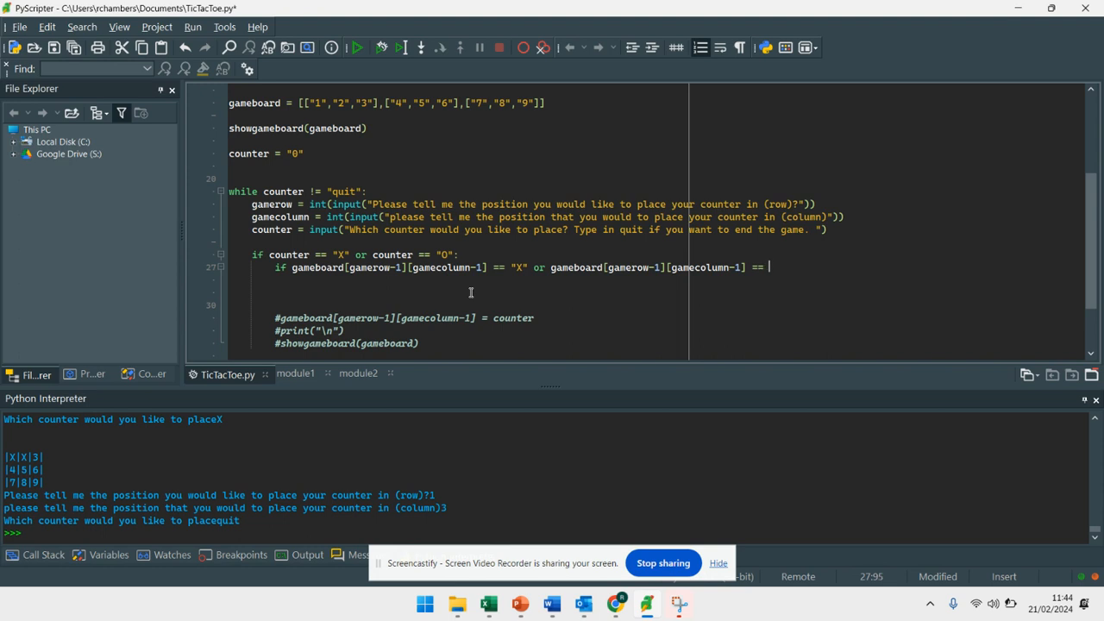
{"action": "type", "text": "\"O\":"}
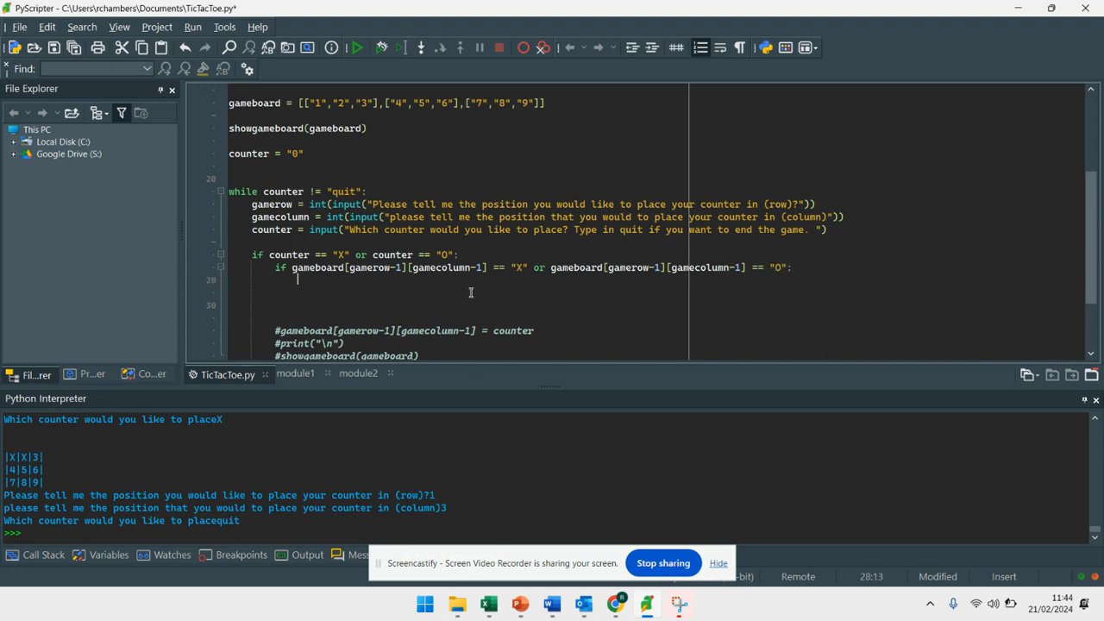
- Print the "already taken, try again!" message and add an else: block placing the counter and showing the board
{"action": "type", "text": "print(\"T\")"}
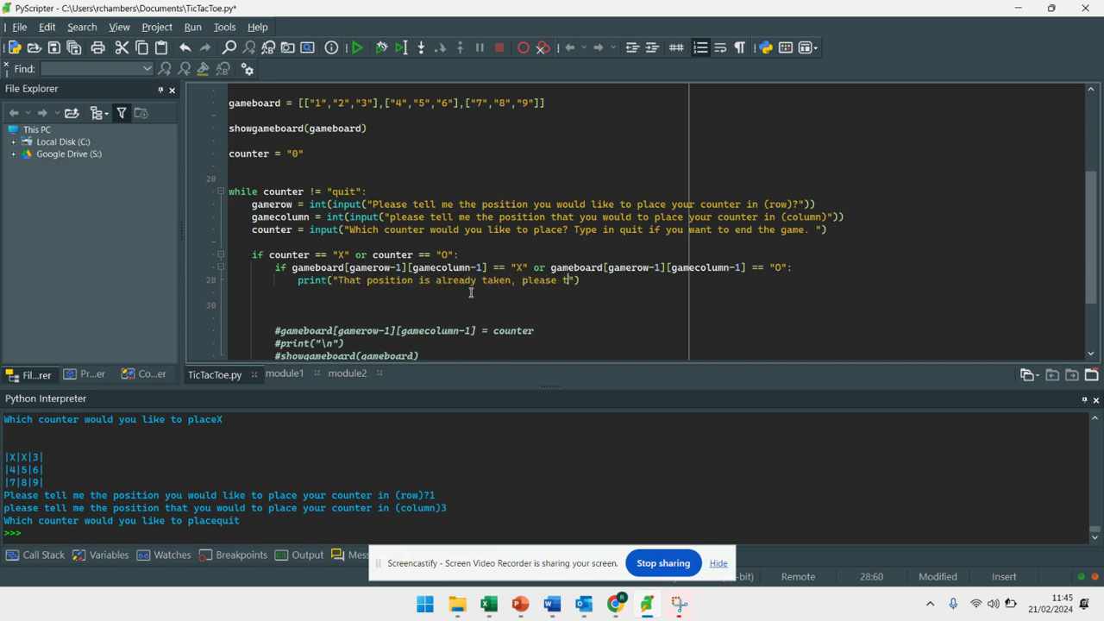
{"action": "type", "text": "ry again!"}
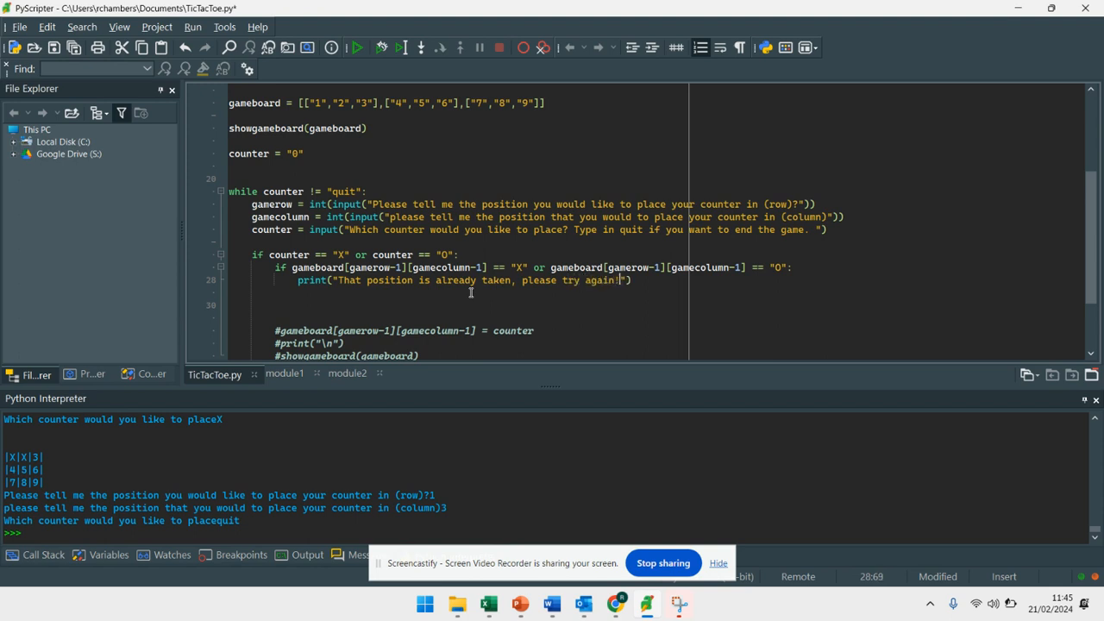
{"action": "type", "text": "e"}
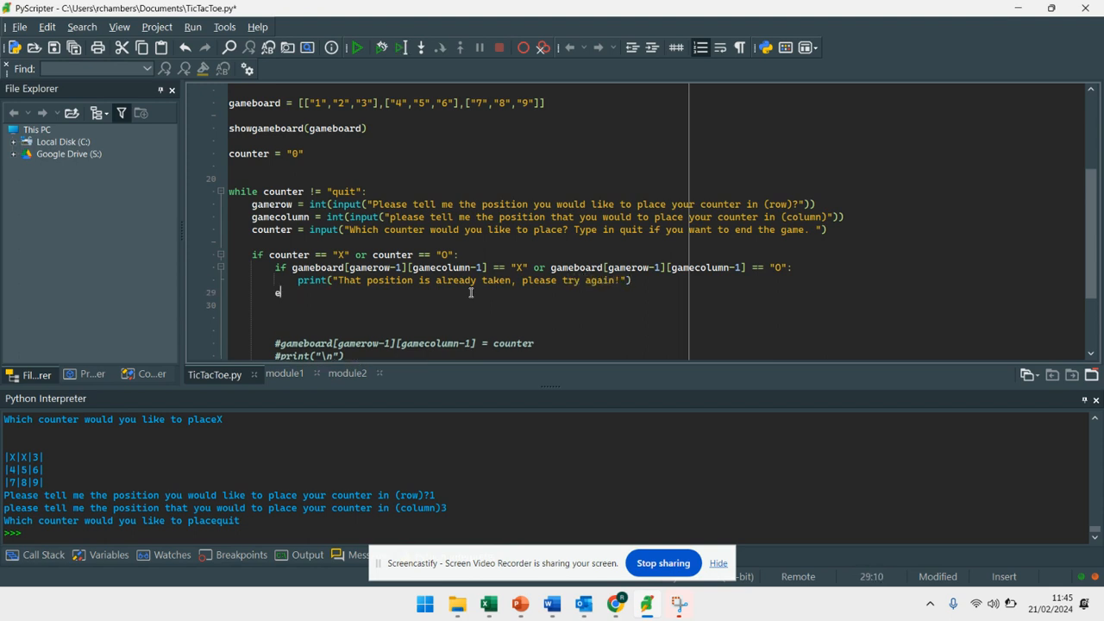
{"action": "type", "text": "lse:"}
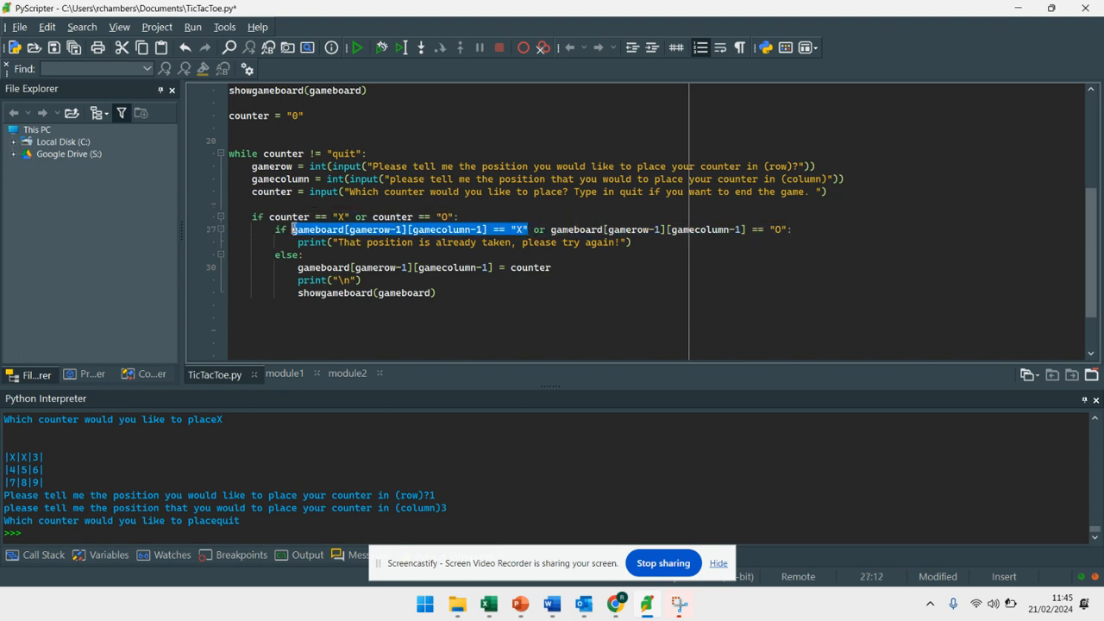
- Add an outer else: printing "Invalid Counter, Please choose an X or an O"
{"action": "left_click", "coordinate": [396, 217]}
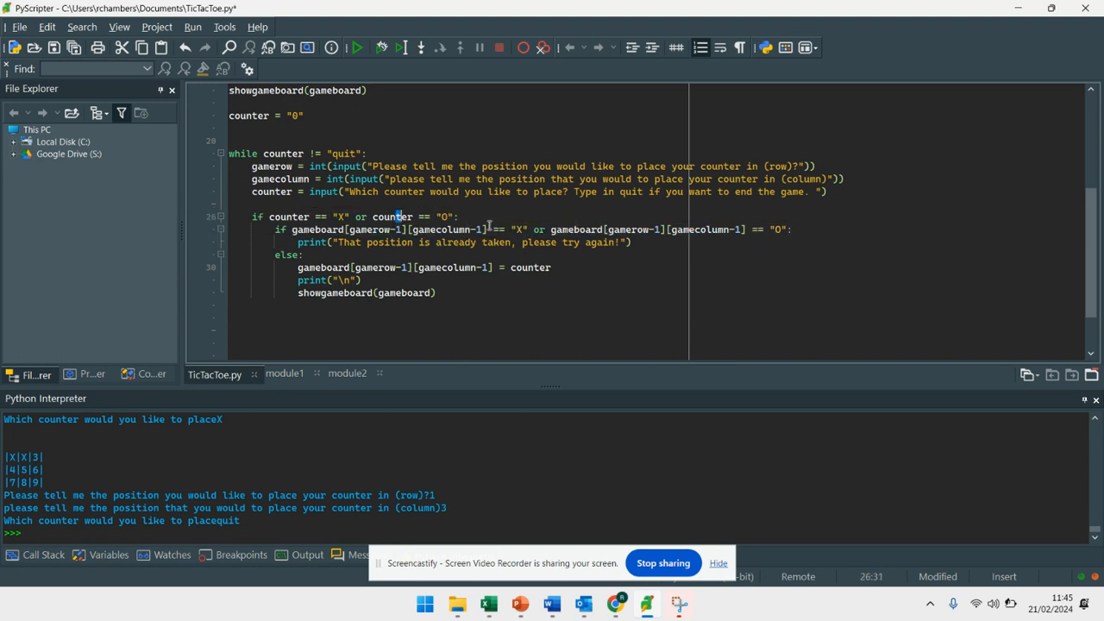
{"action": "left_click", "coordinate": [313, 203]}
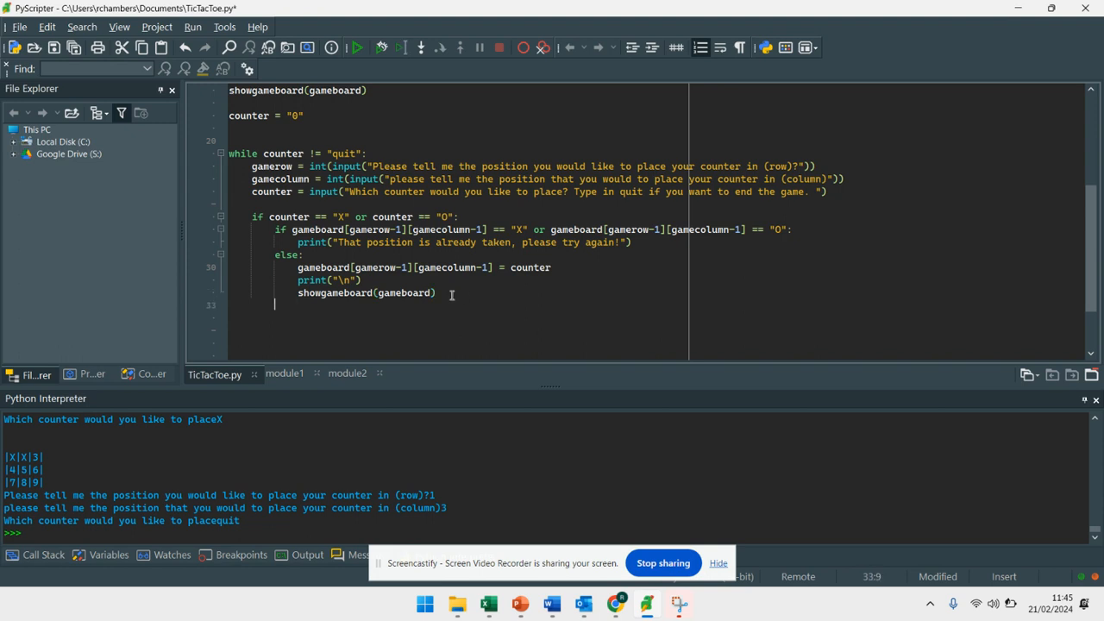
{"action": "type", "text": "else:"}
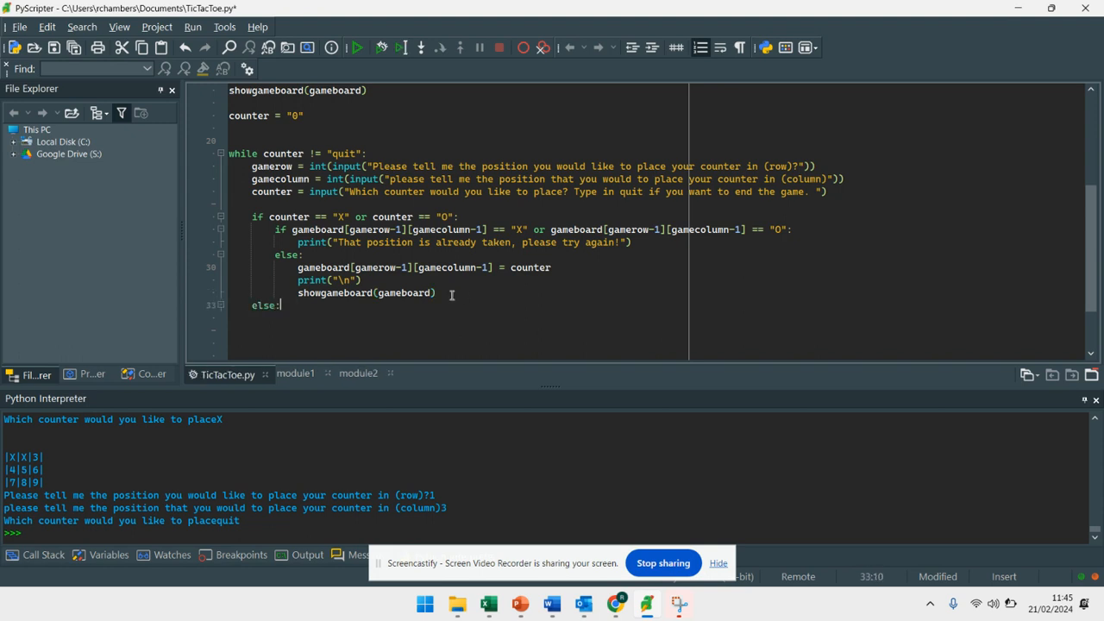
{"action": "type", "text": "print(\""}
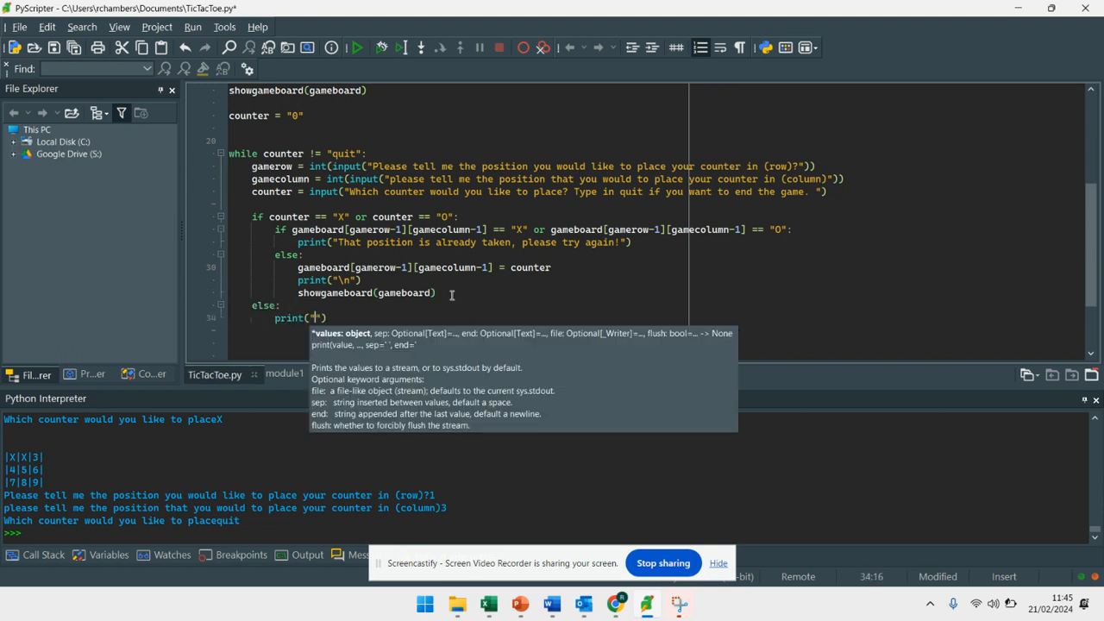
{"action": "type", "text": "Invalid Counter,"}
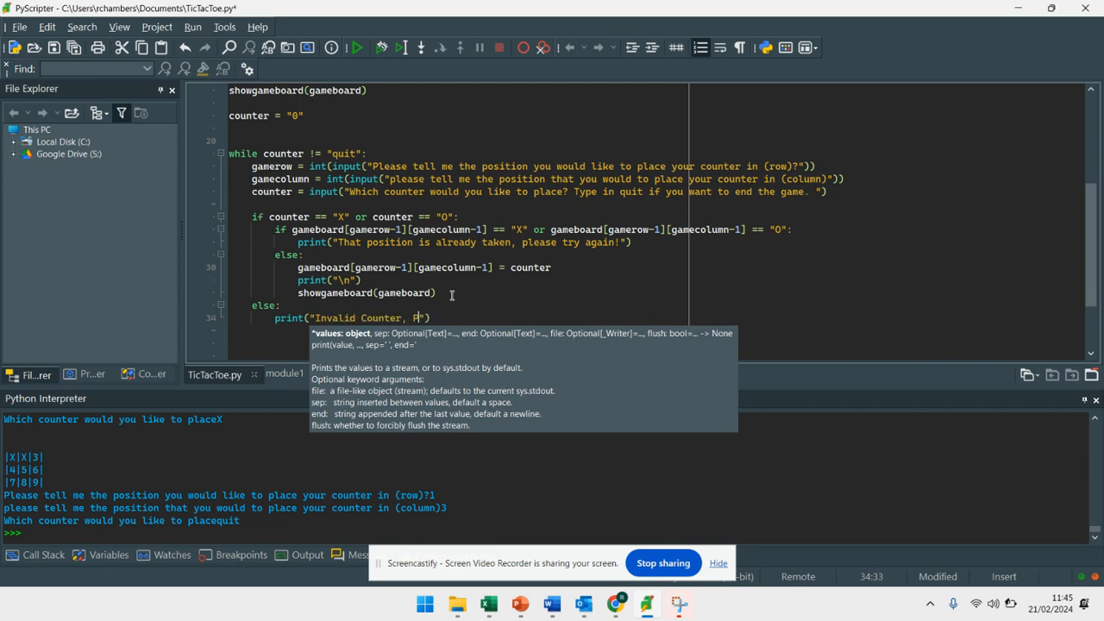
{"action": "type", "text": "Please choose and X or and O"}
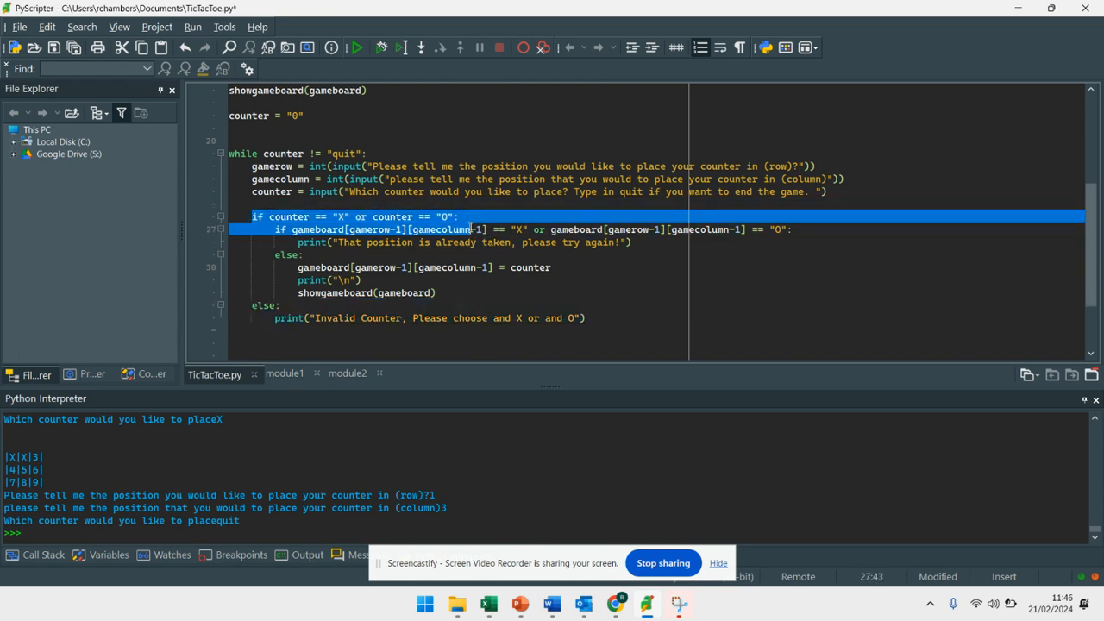
{"action": "left_click", "coordinate": [590, 317]}
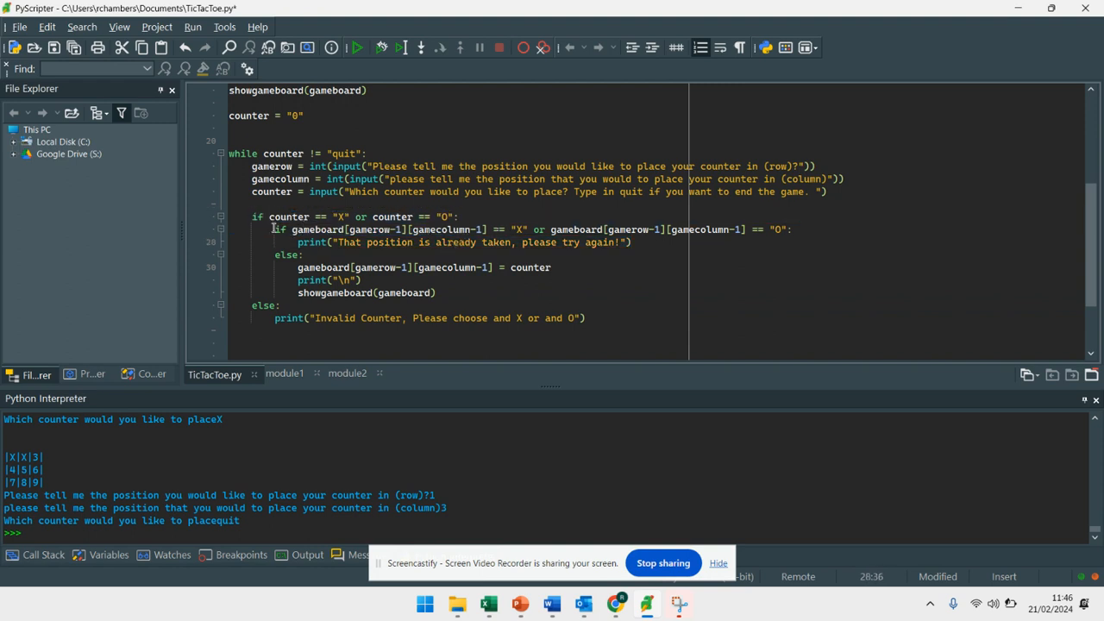
{"action": "left_click_drag", "start_coordinate": [274, 230], "coordinate": [632, 241]}
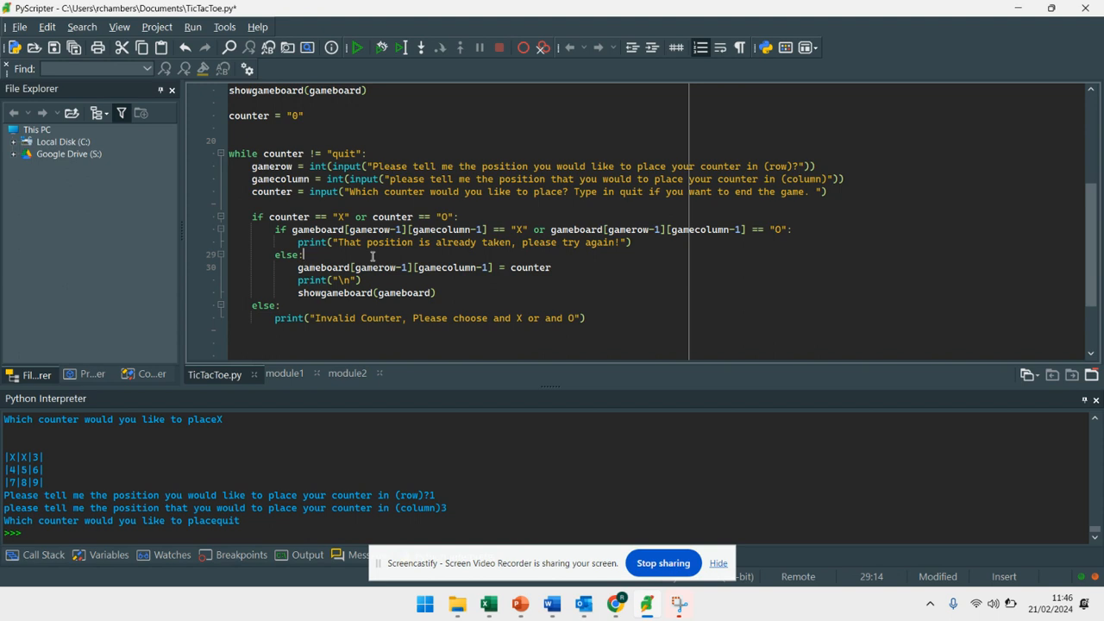
{"action": "left_click", "coordinate": [431, 229]}
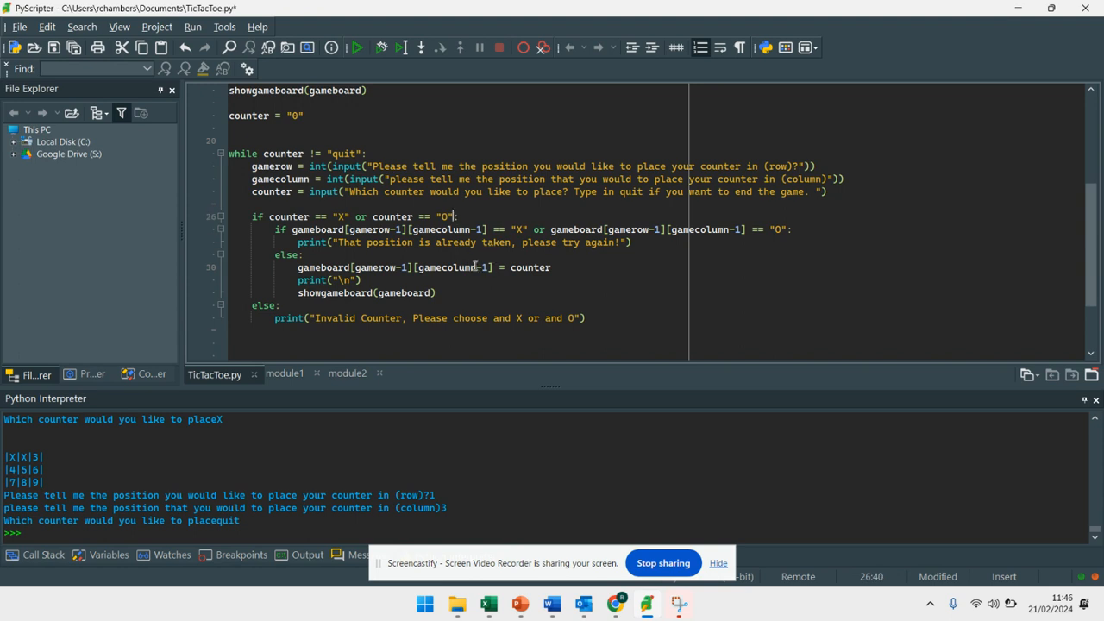
{"action": "mouse_move", "coordinate": [497, 258]}
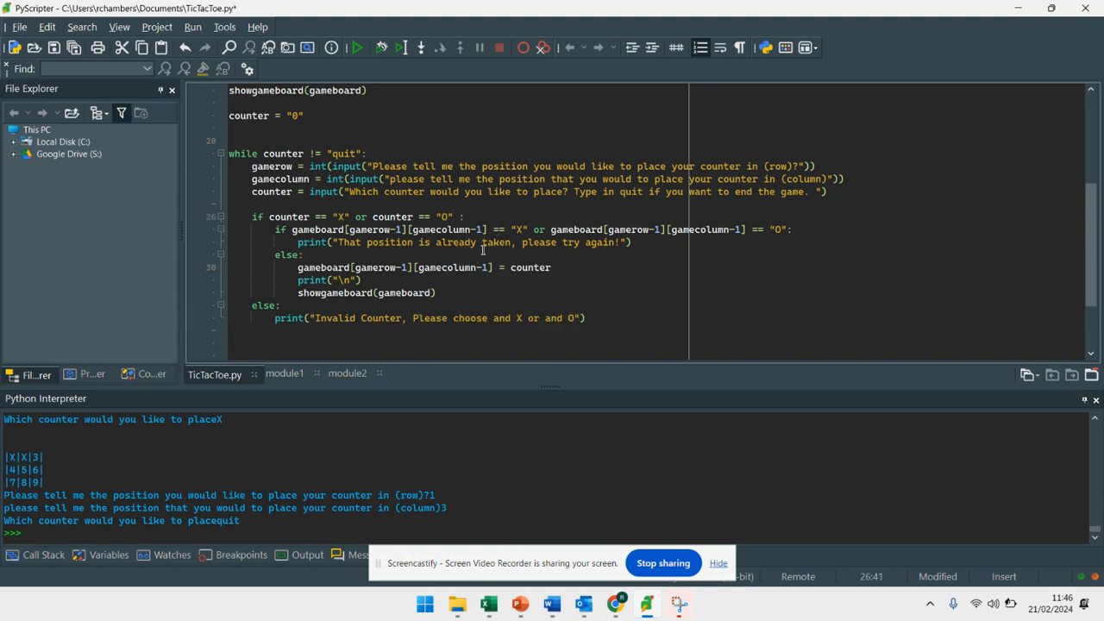
{"action": "type", "text": "AN"}
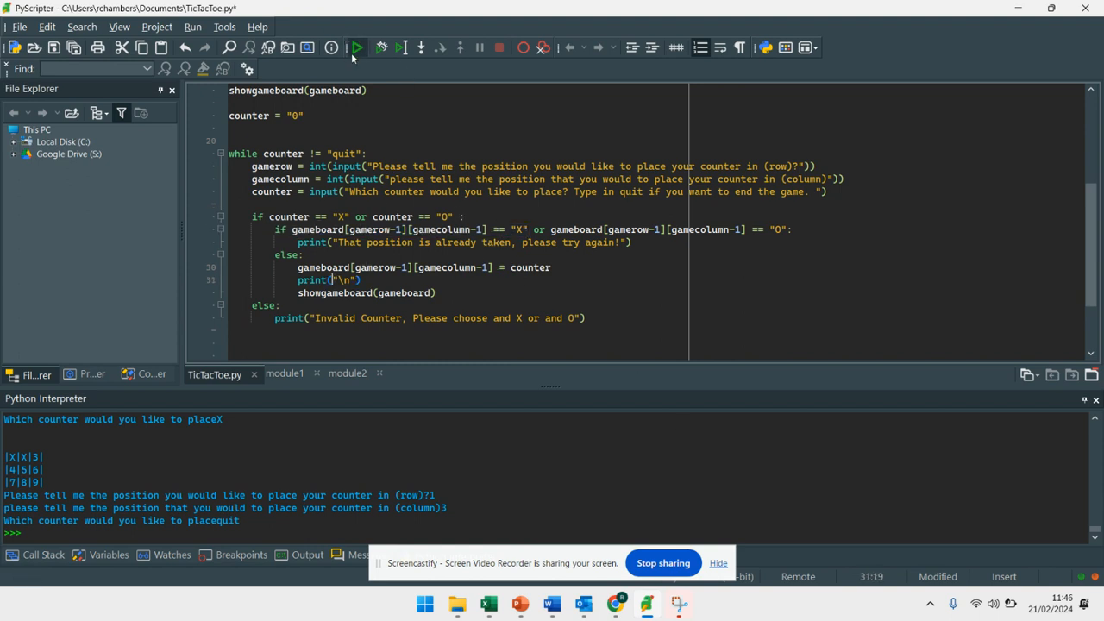
- Run the game, try O at row 1 column 1 to get the already-taken message, then cancel the run
{"action": "left_click", "coordinate": [385, 48]}
{"action": "type", "text": "1"}
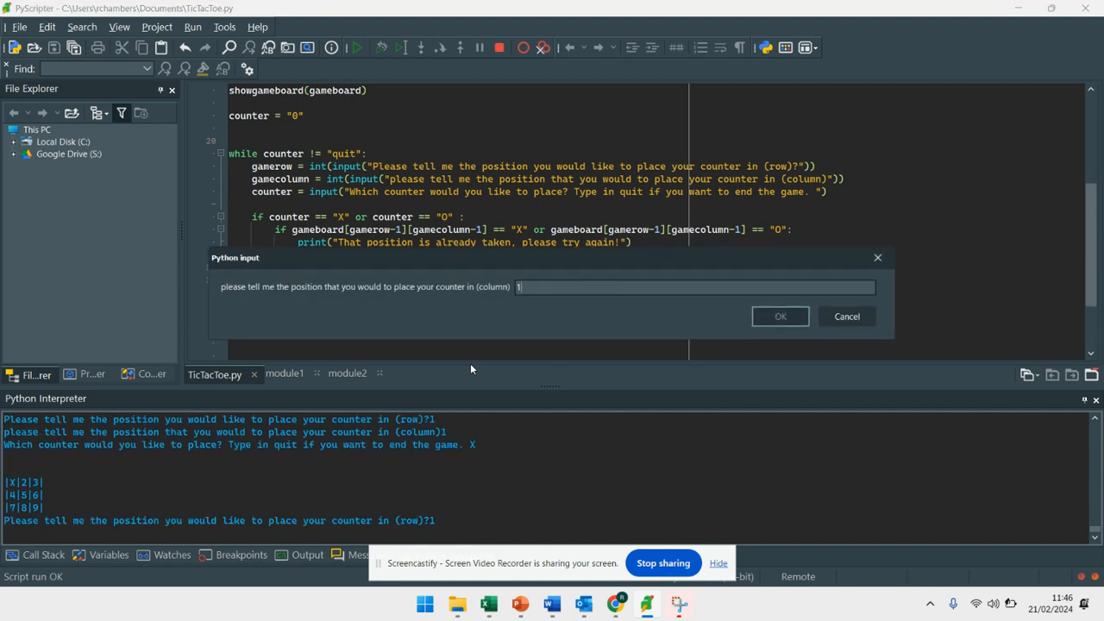
{"action": "left_click", "coordinate": [780, 315]}
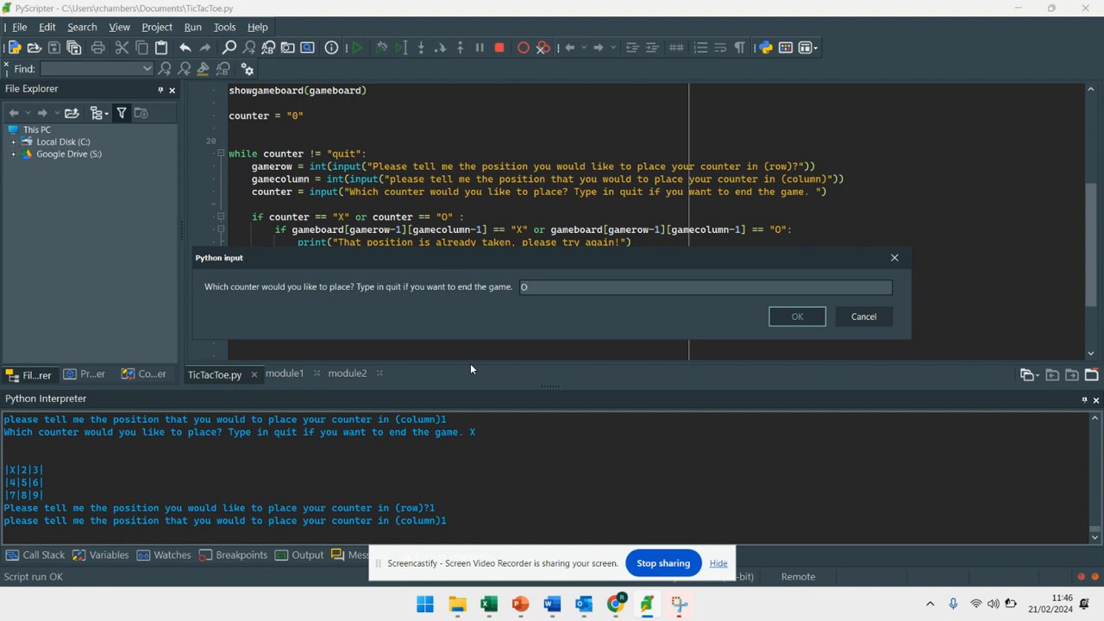
{"action": "left_click", "coordinate": [797, 315]}
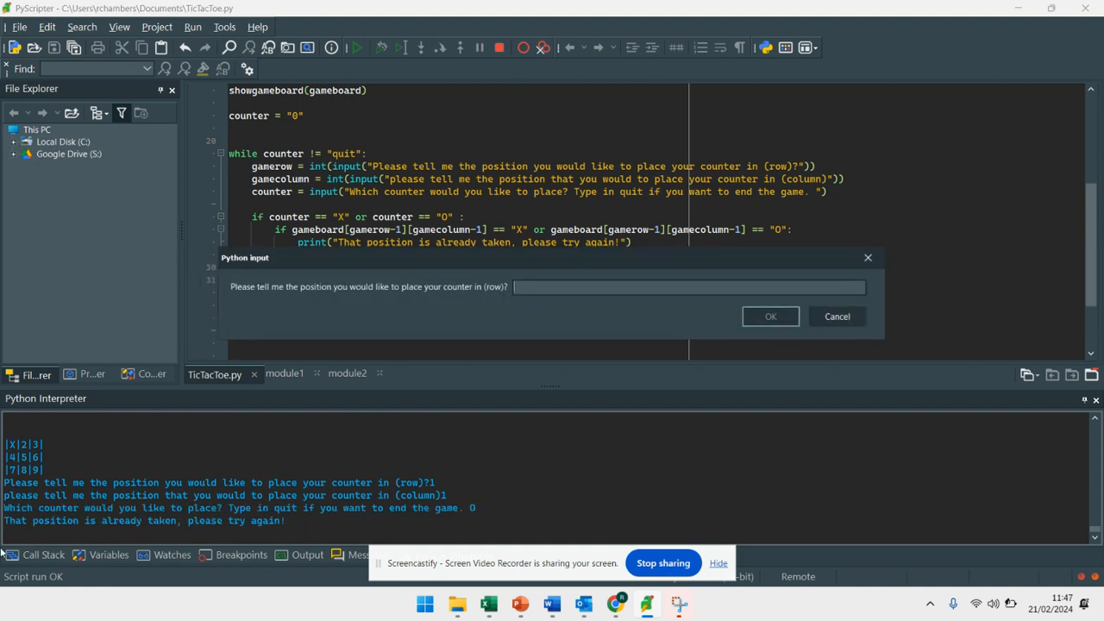
{"action": "mouse_move", "coordinate": [300, 518]}
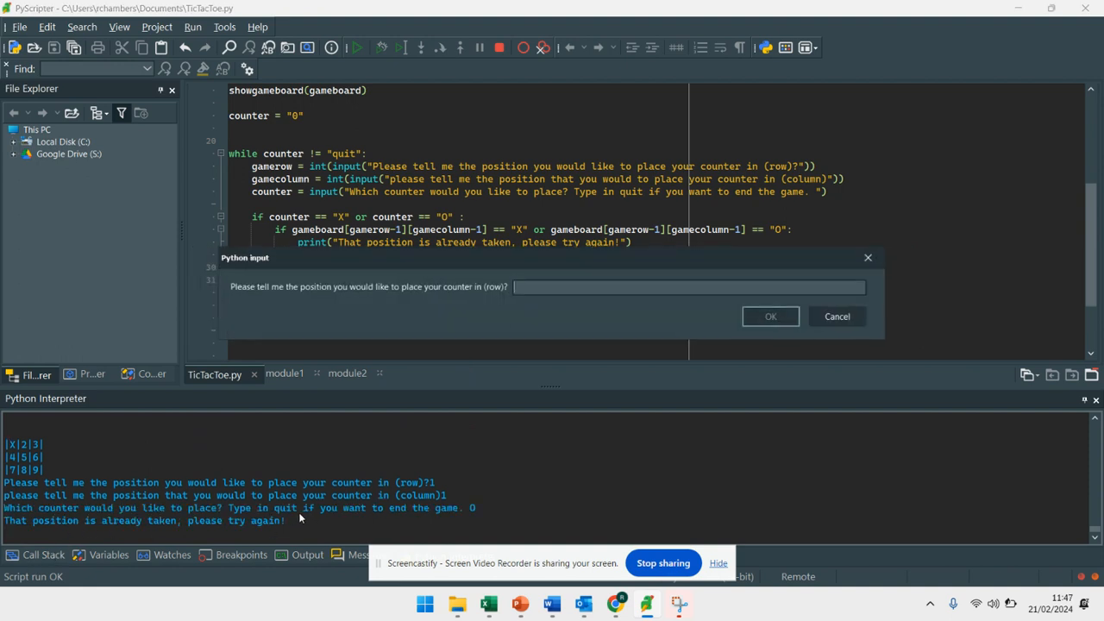
{"action": "mouse_move", "coordinate": [797, 317]}
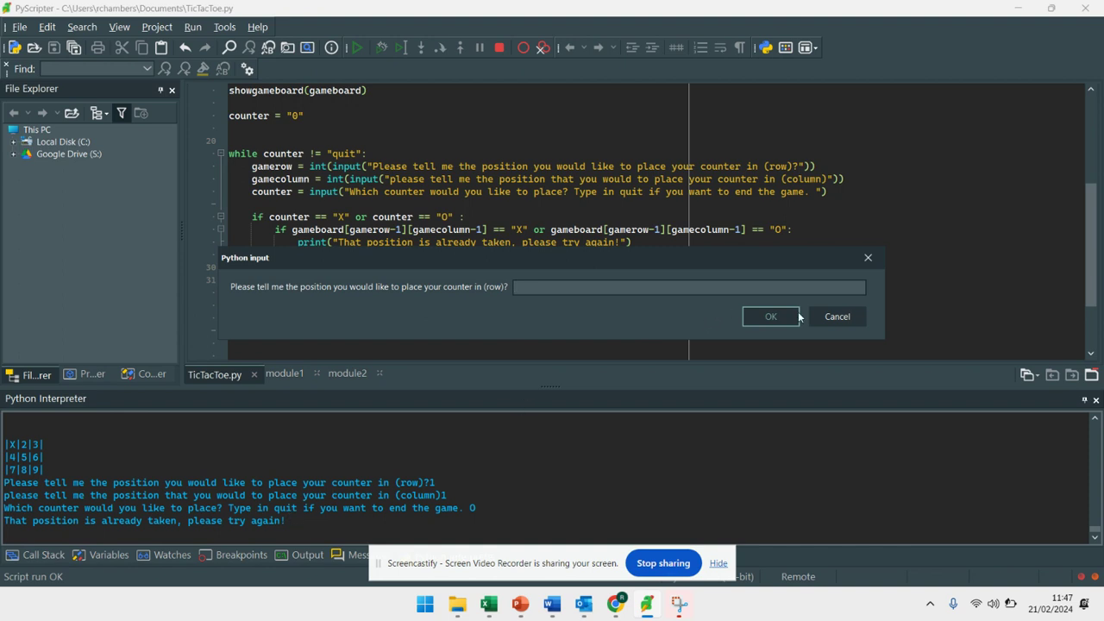
{"action": "left_click", "coordinate": [838, 318]}
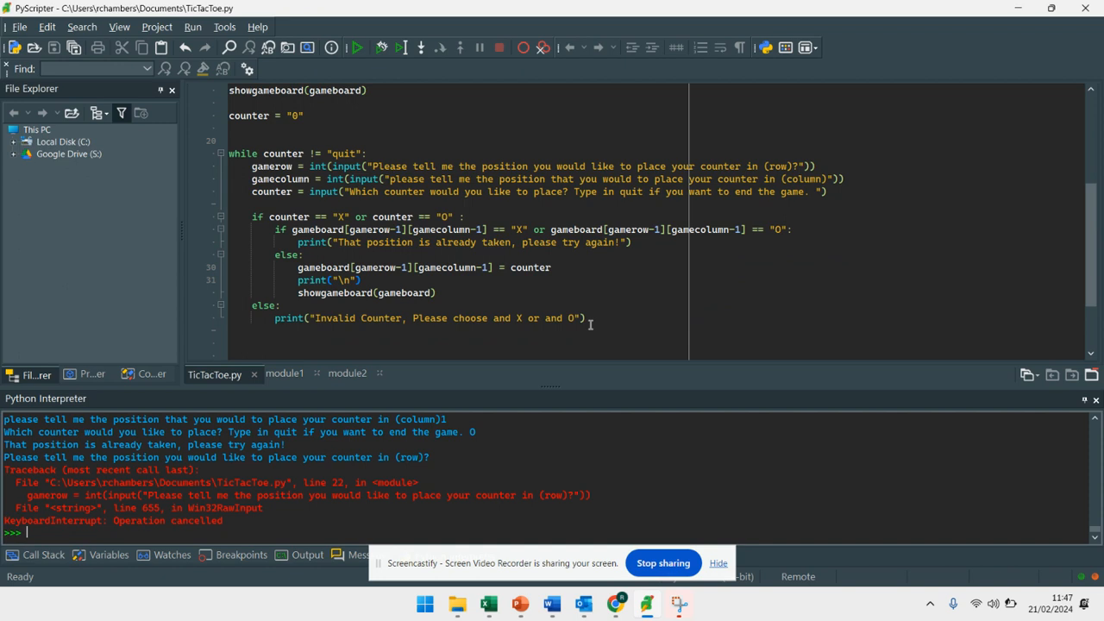
{"action": "mouse_move", "coordinate": [479, 341]}
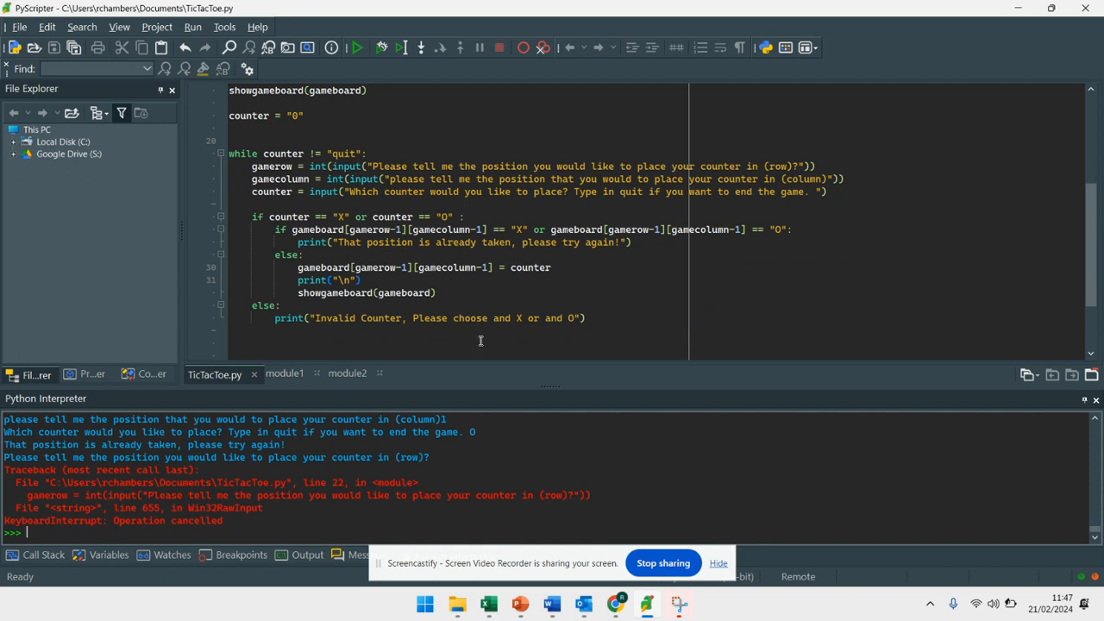